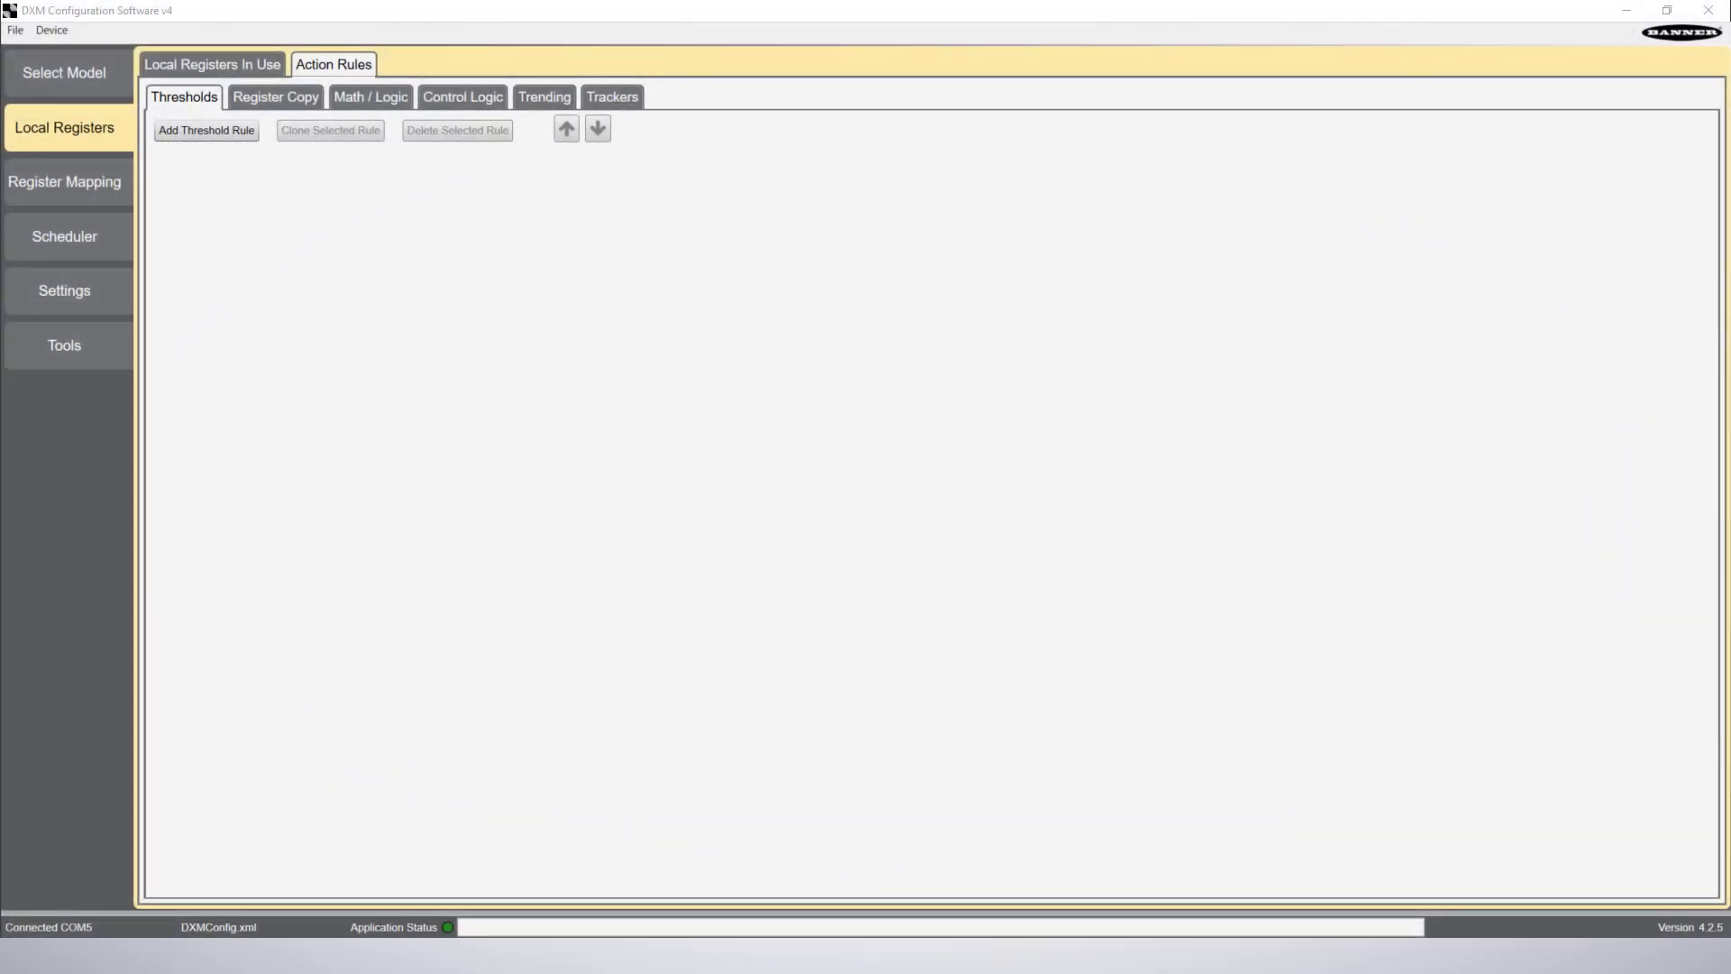
pyautogui.moveTo(314, 164)
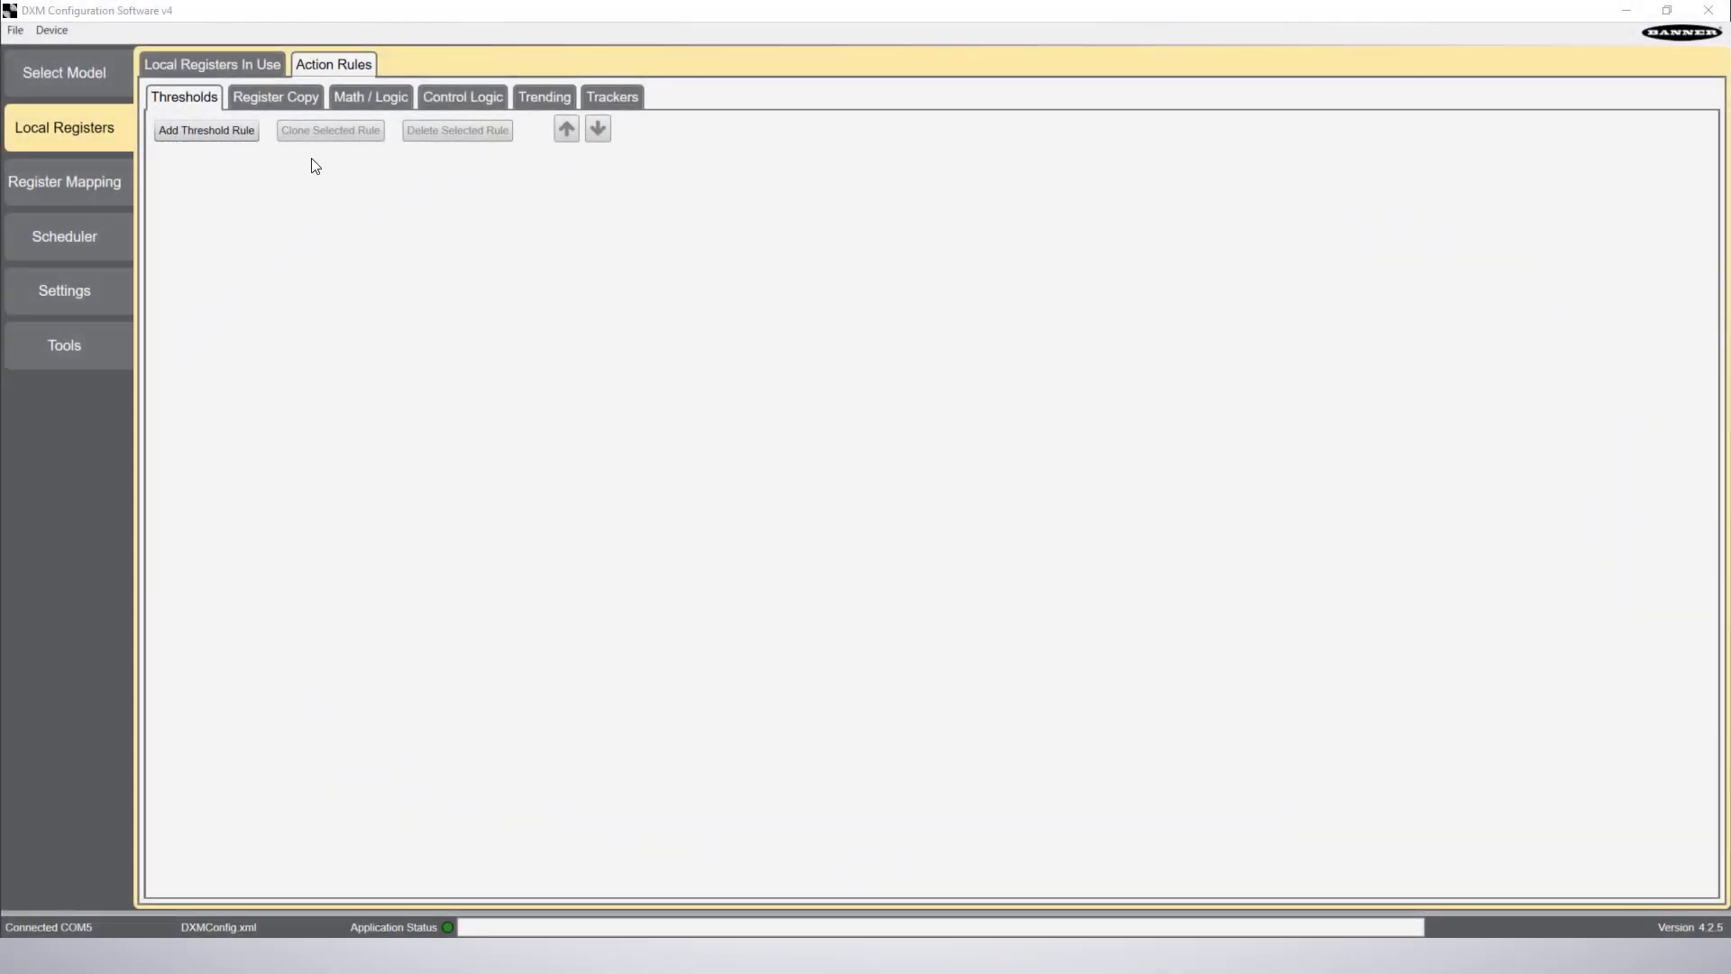
# Create a threshold action rule and rename it 'N1 threshold rule', watching local register 1.
pyautogui.click(206, 130)
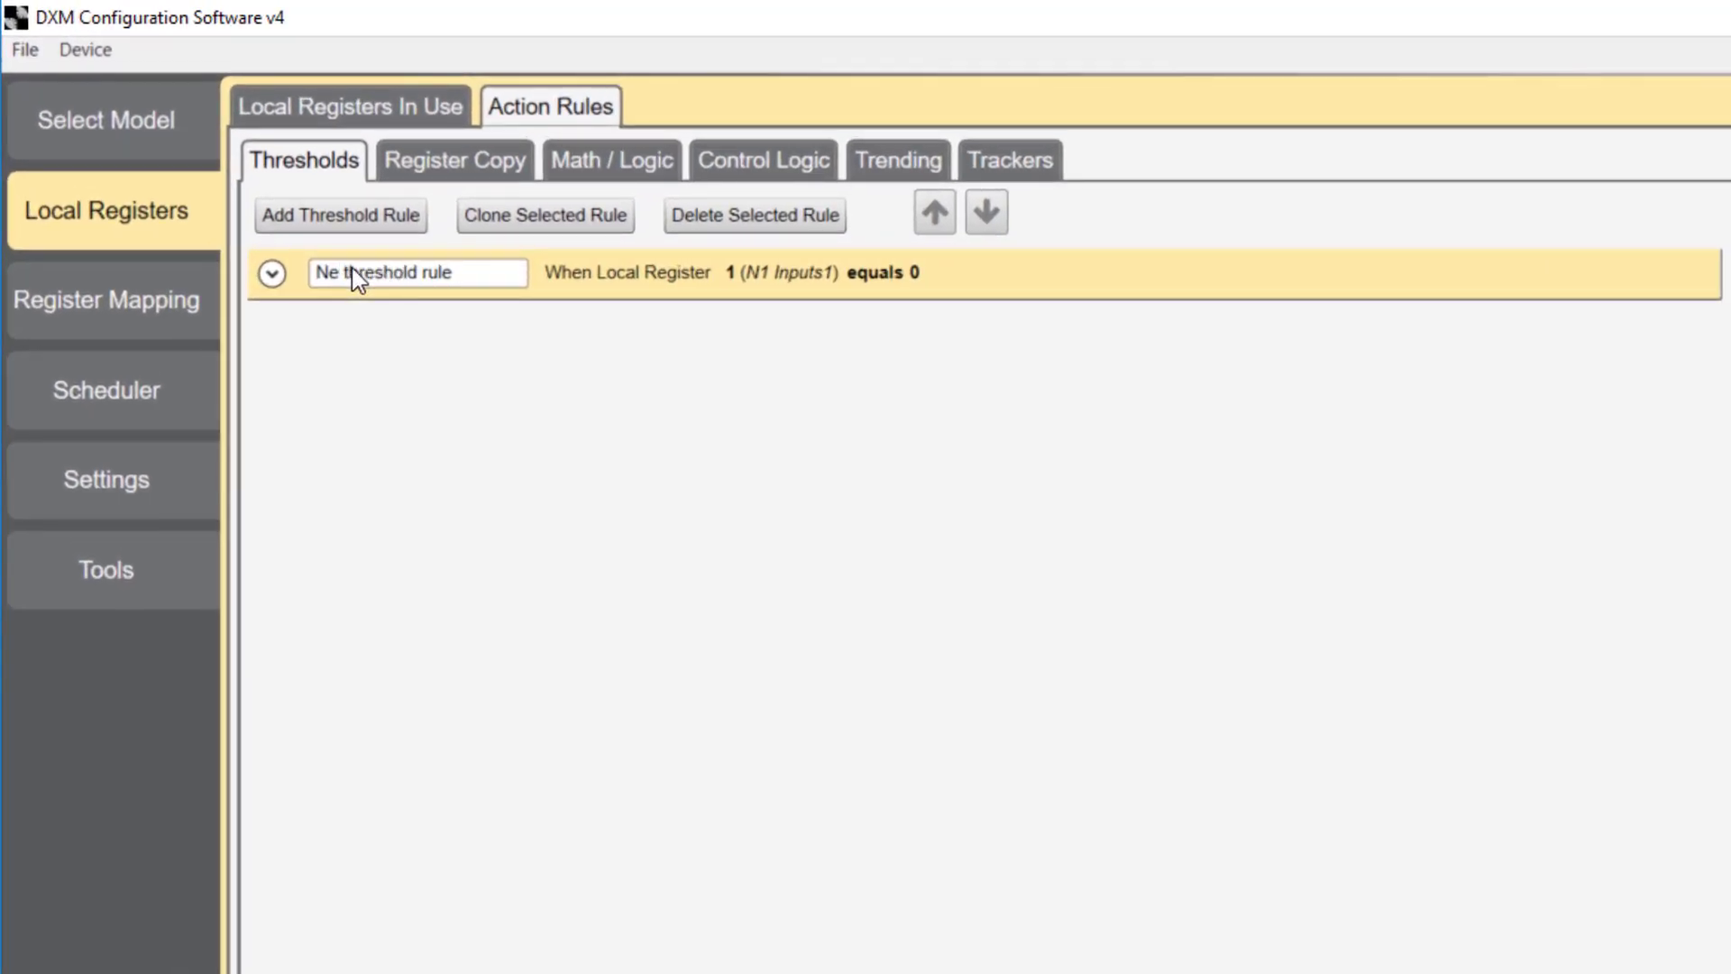
pyautogui.write('1')
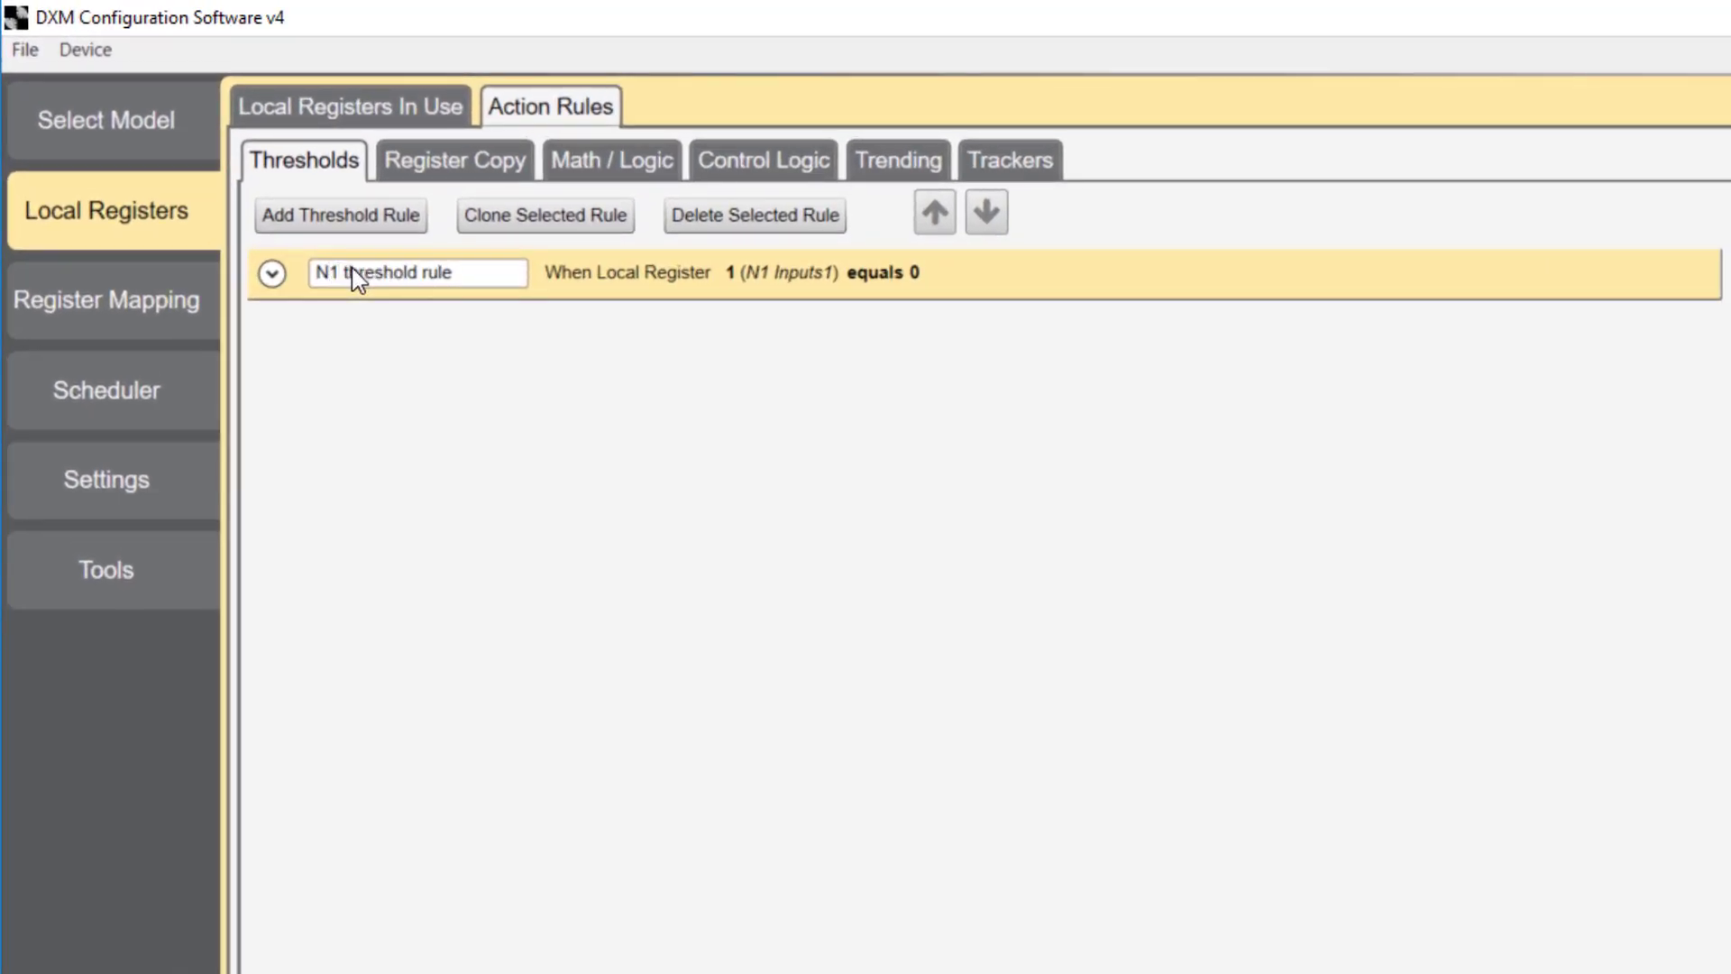
pyautogui.click(272, 274)
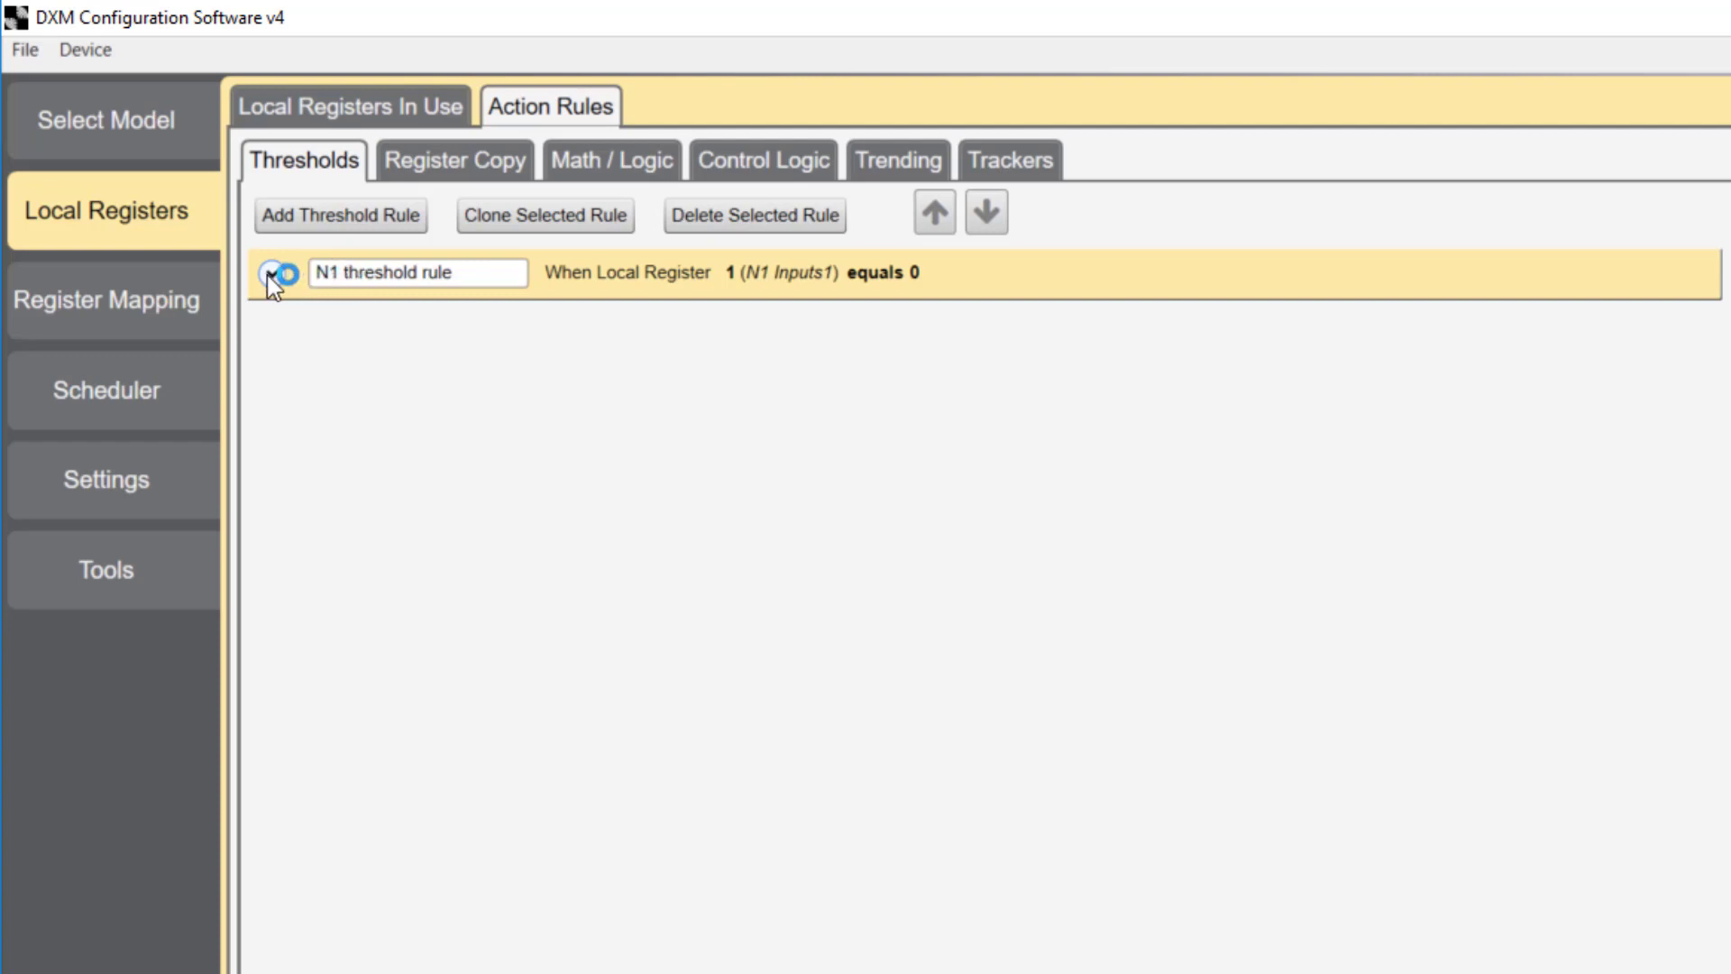
# Point the rule at local register 5 with a greater-than-or-equal comparison.
pyautogui.click(274, 272)
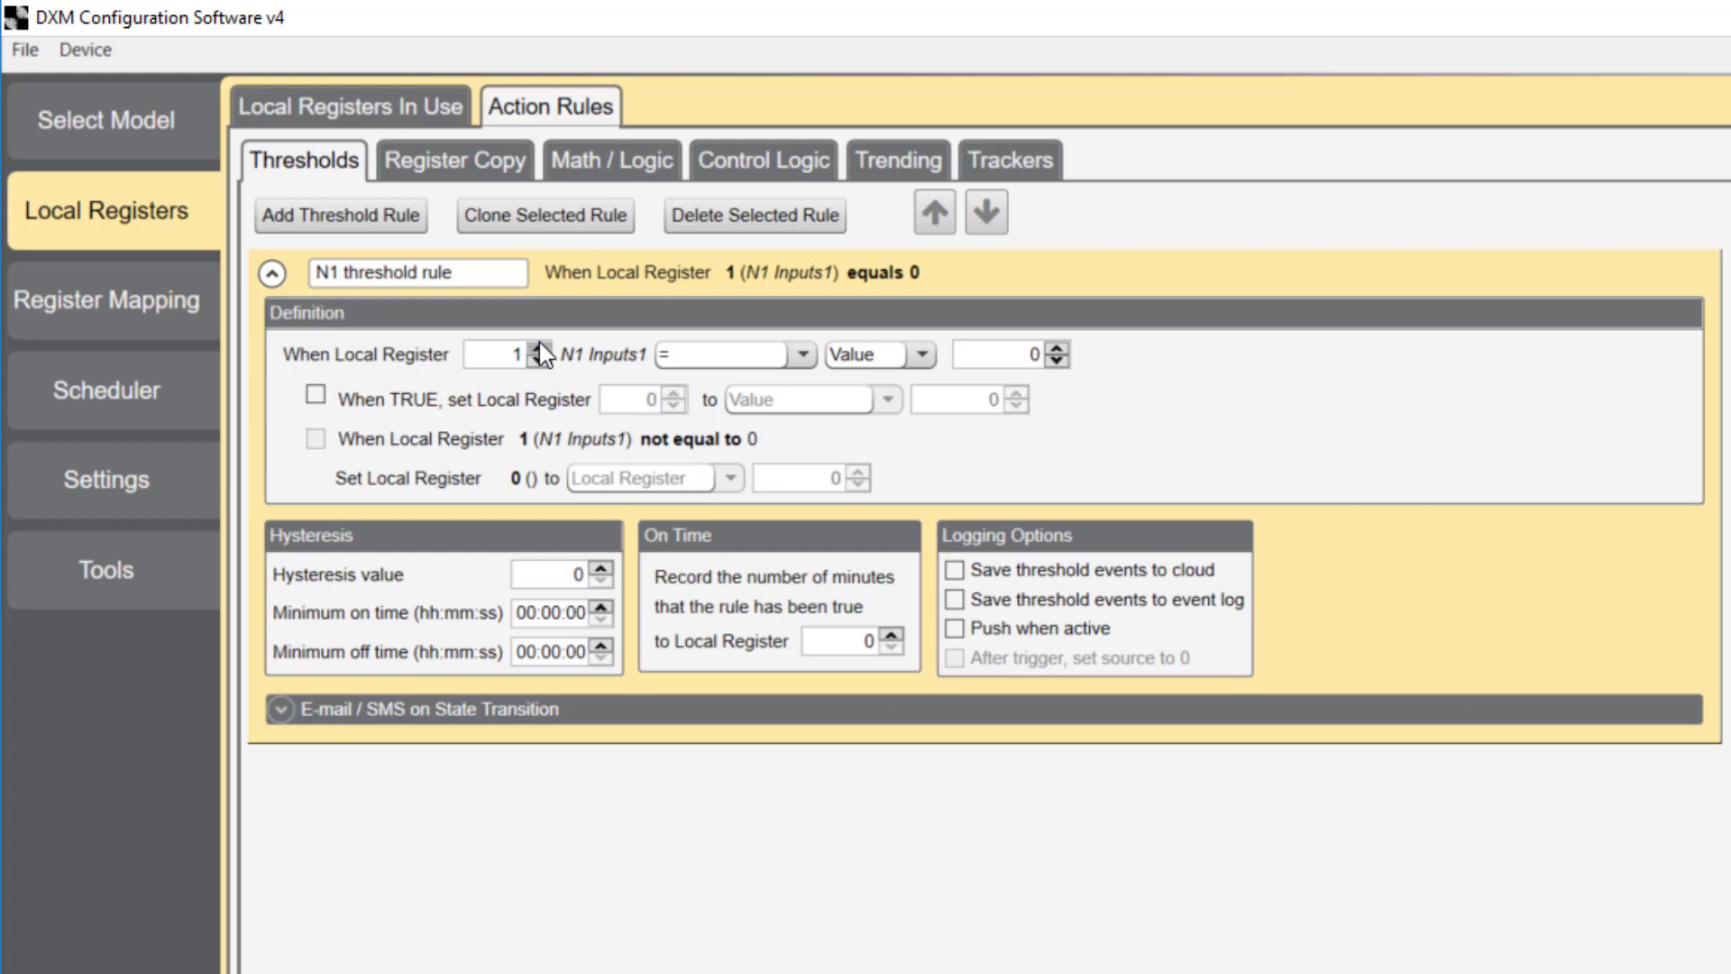
pyautogui.click(523, 348)
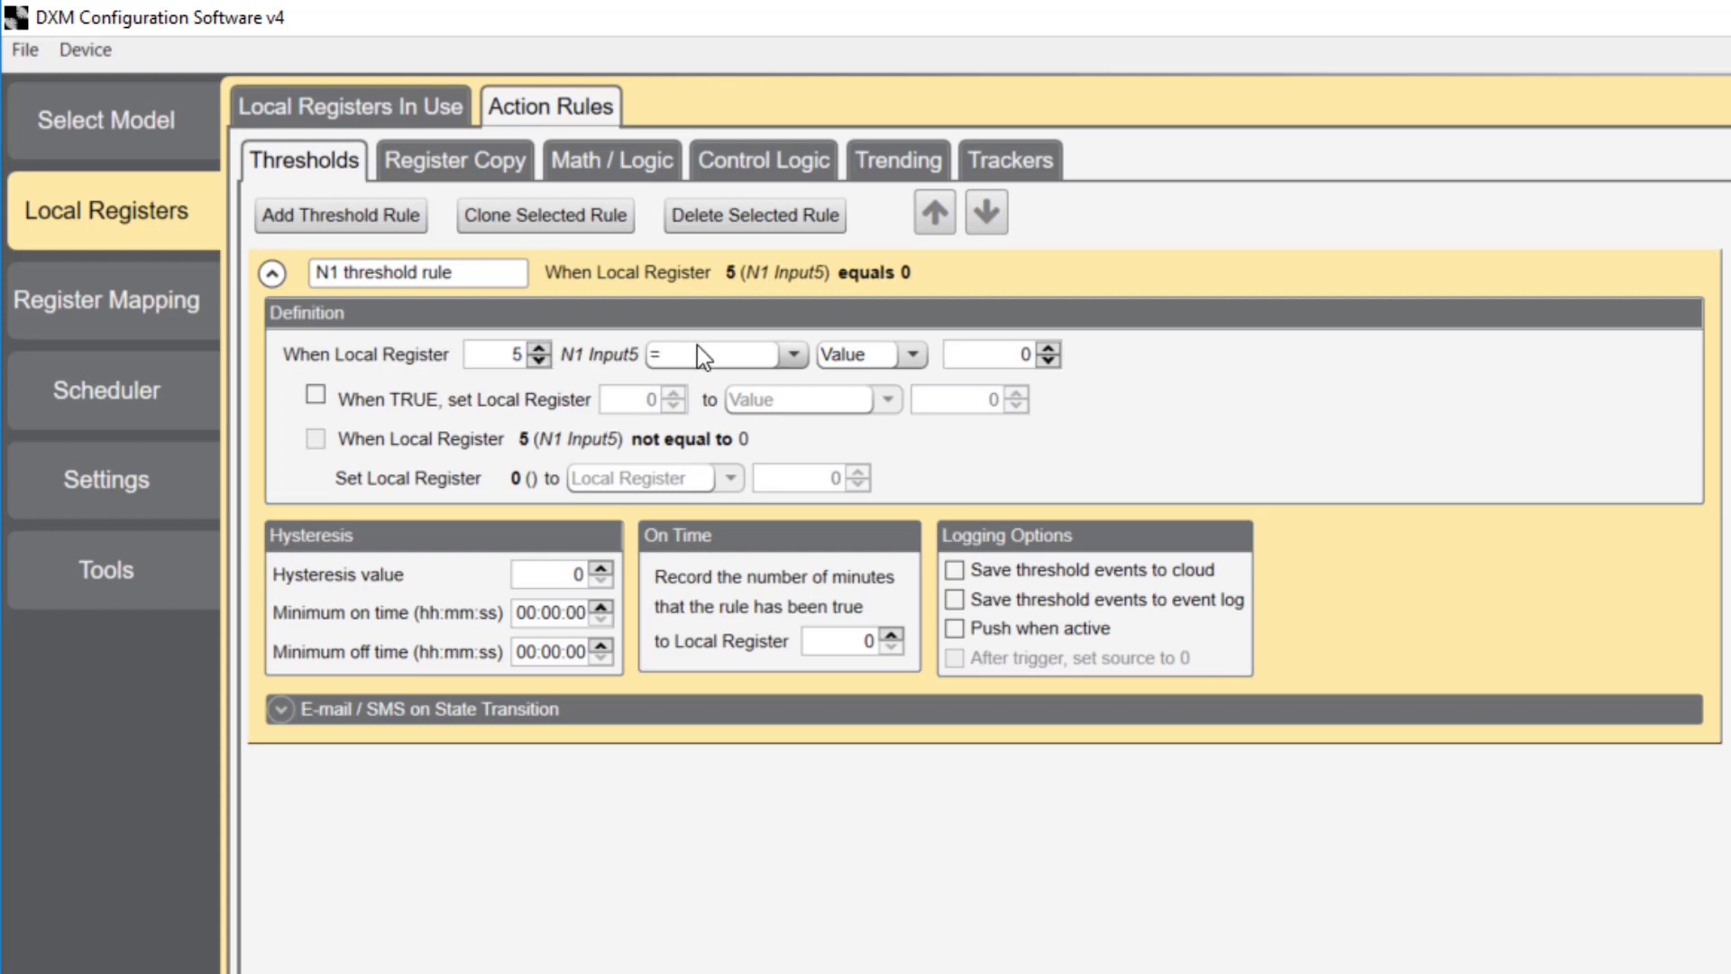
pyautogui.click(788, 355)
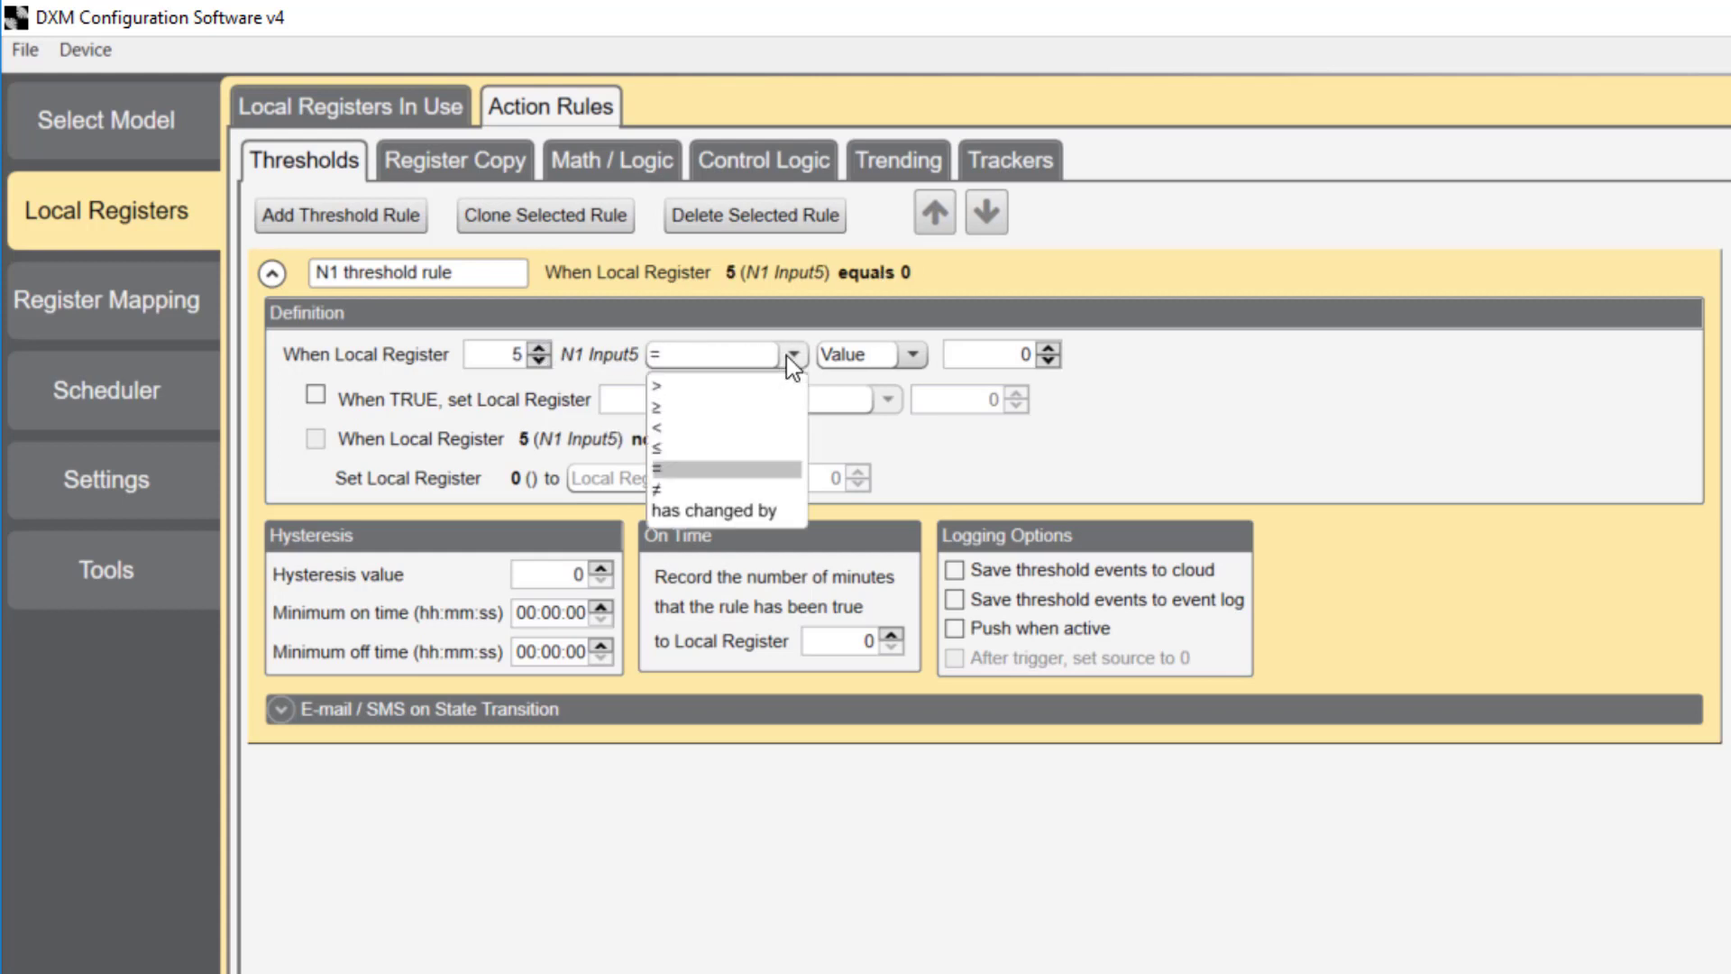
pyautogui.click(658, 420)
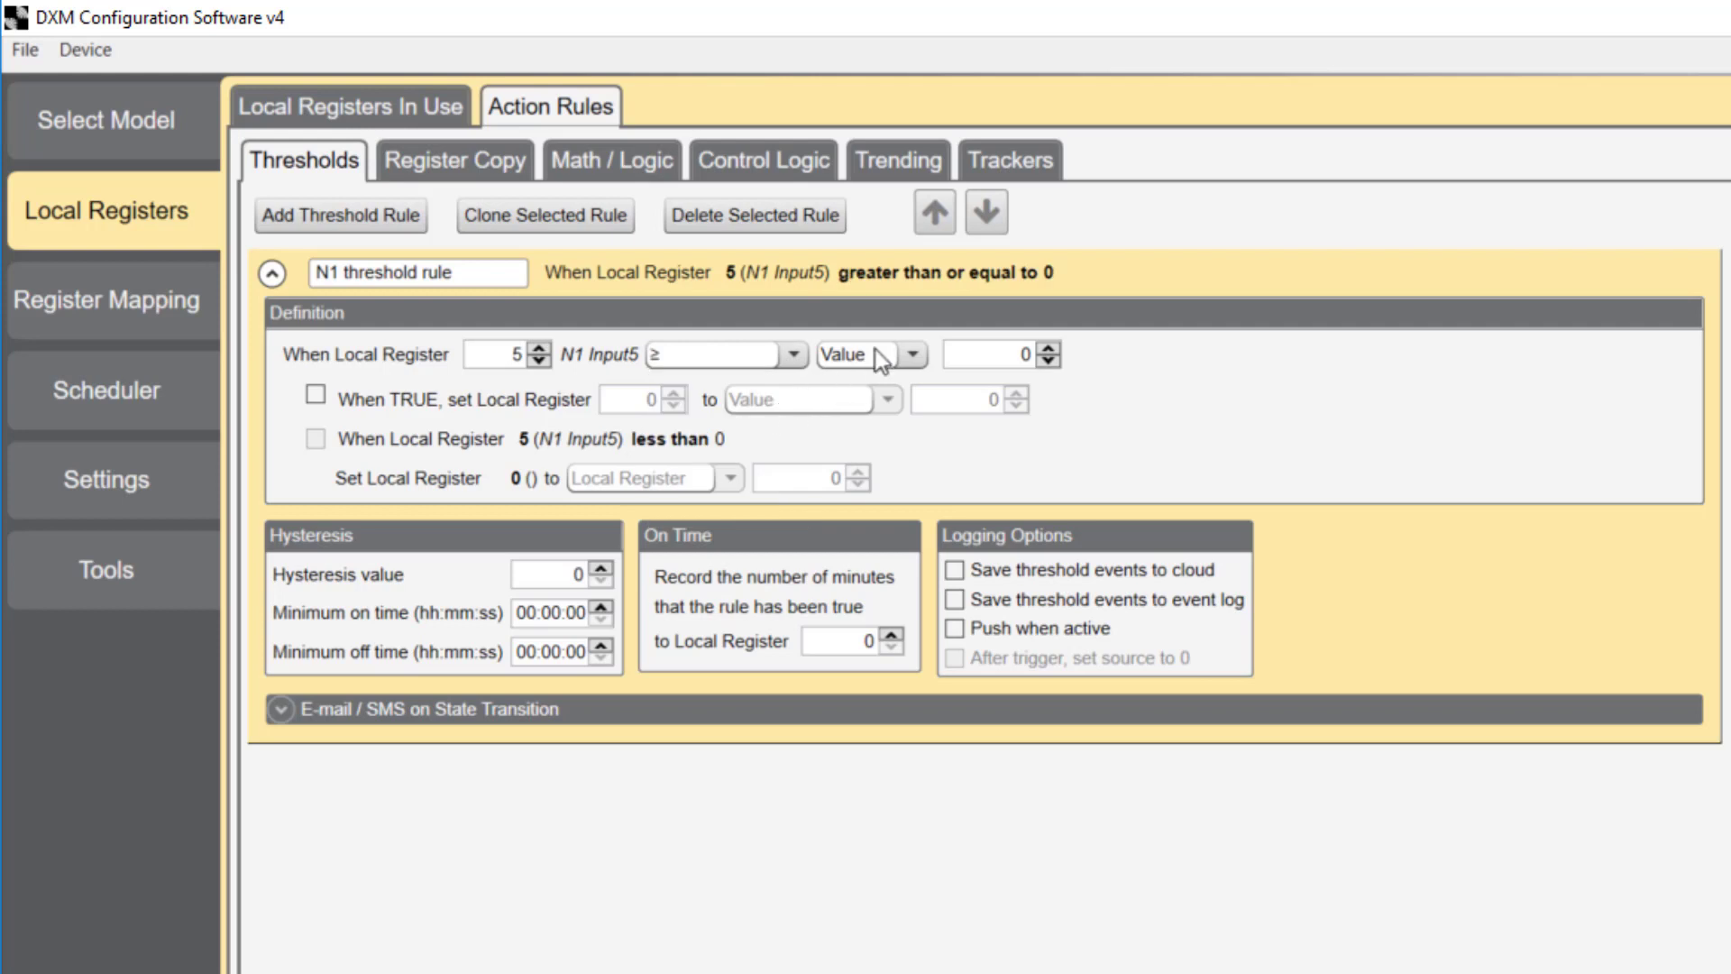
pyautogui.moveTo(986, 358)
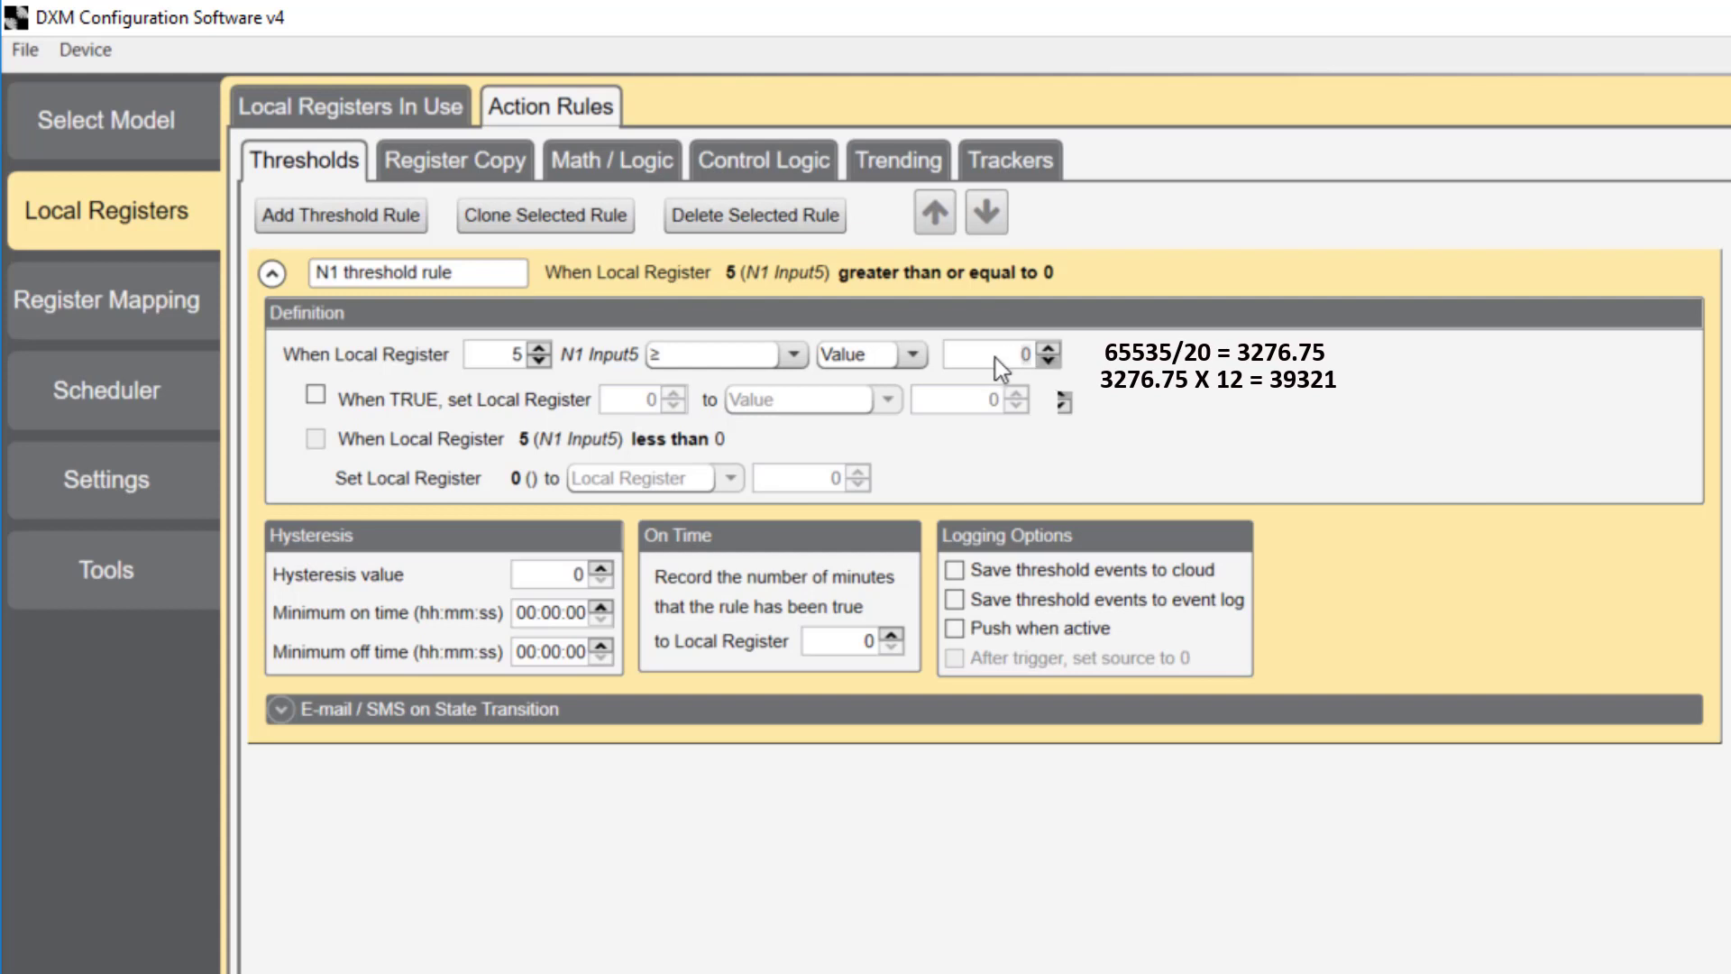
pyautogui.moveTo(1046, 375)
pyautogui.write('39')
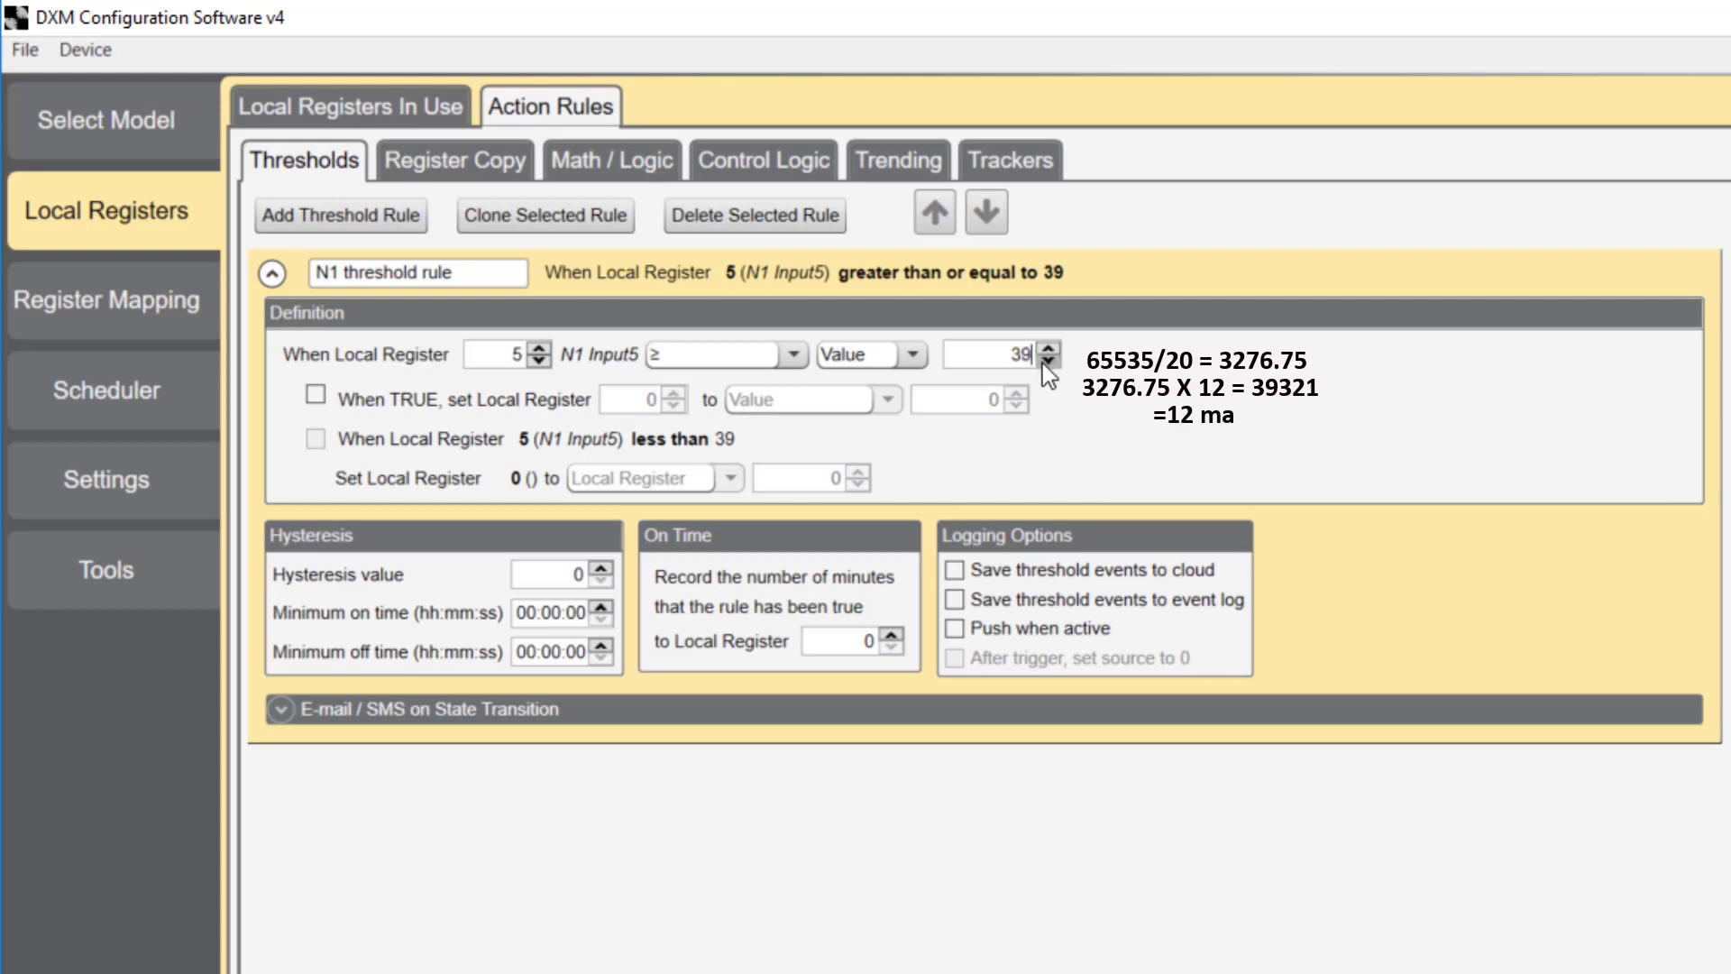
# Set the threshold to 39321 so register 7 becomes 1 when true, else 0.
pyautogui.click(314, 397)
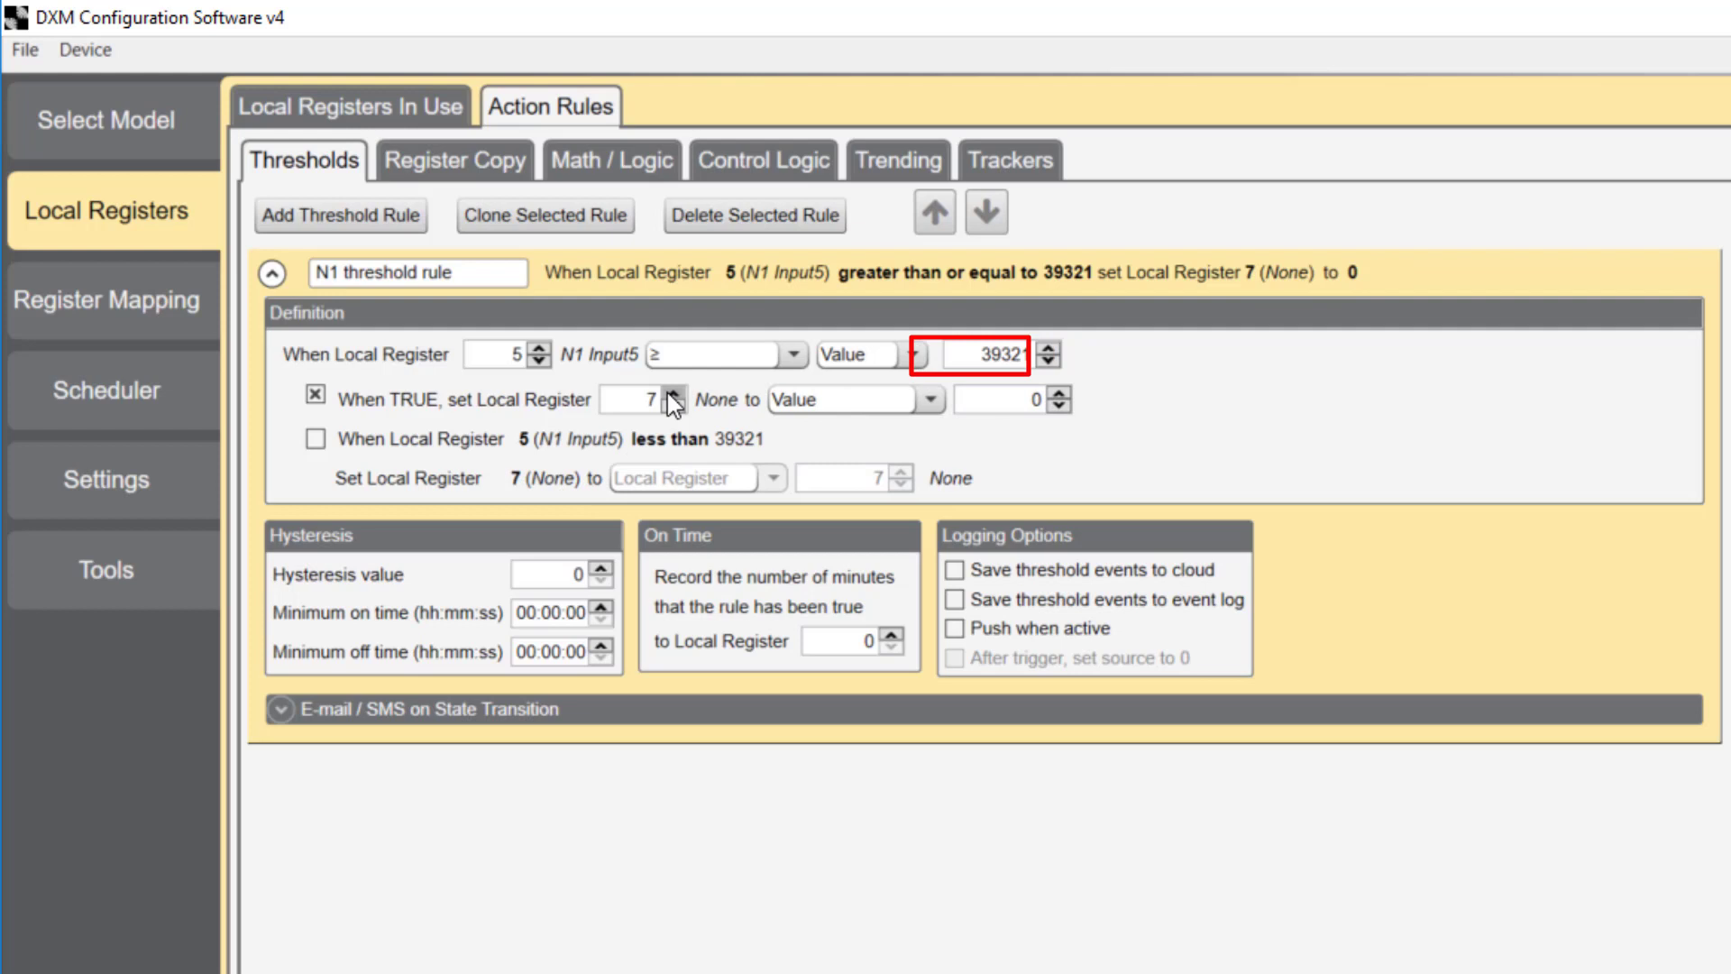
pyautogui.click(1062, 393)
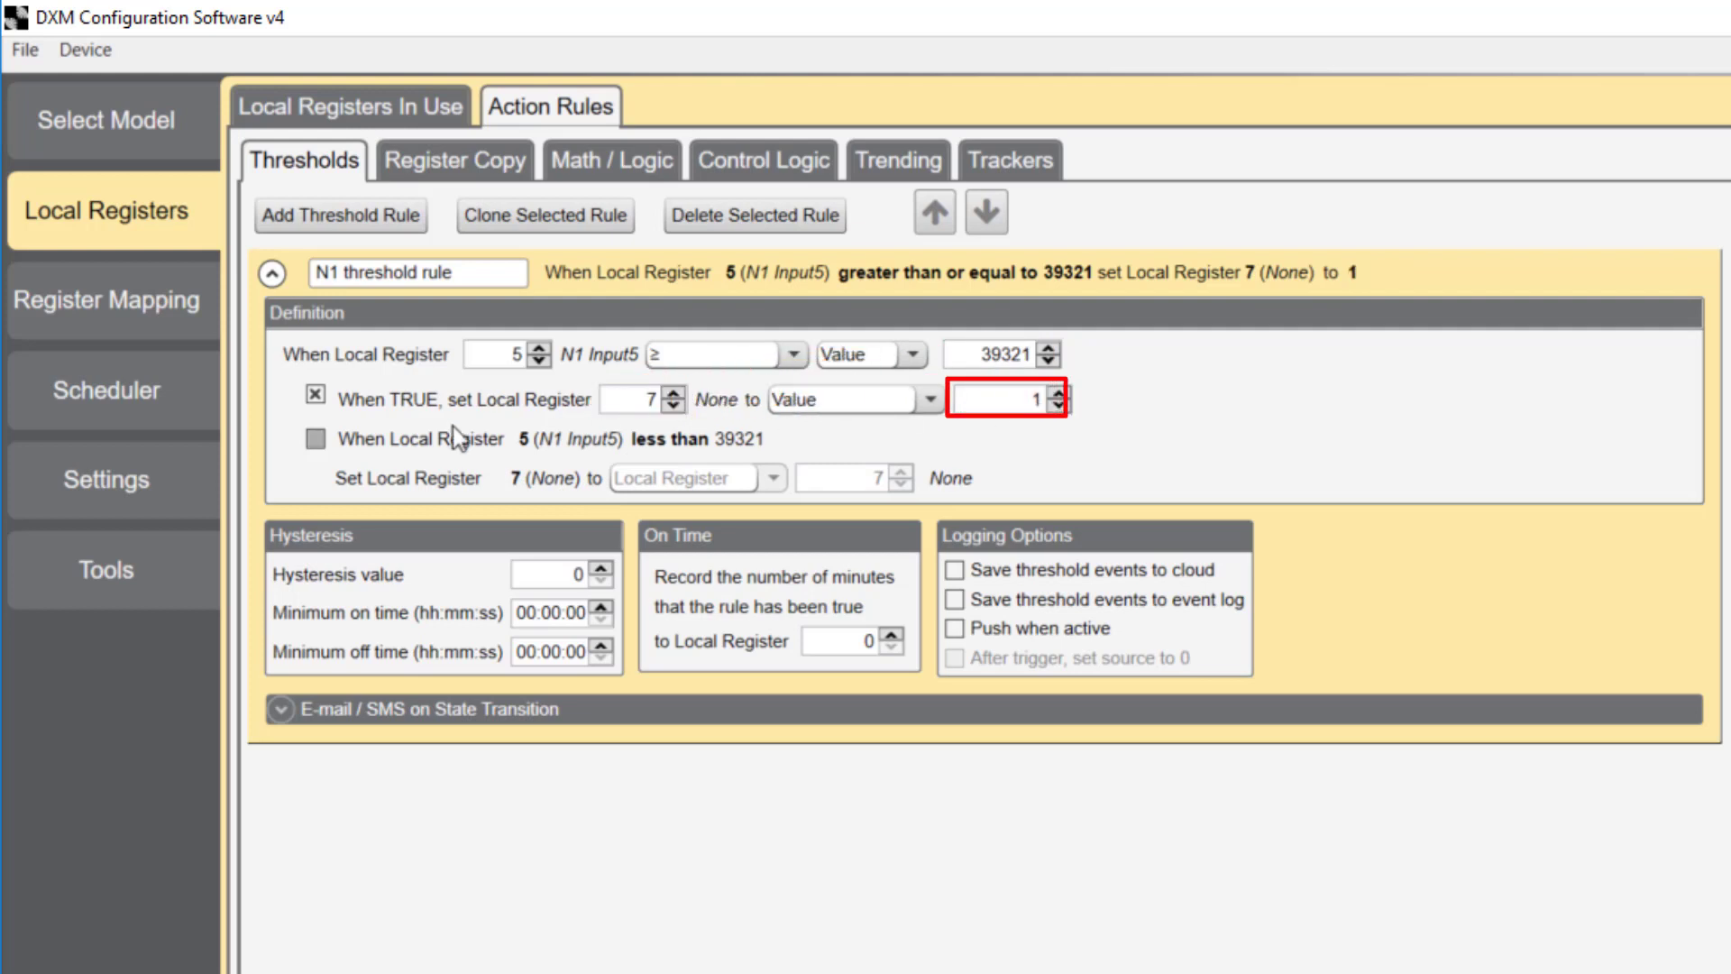
pyautogui.click(313, 439)
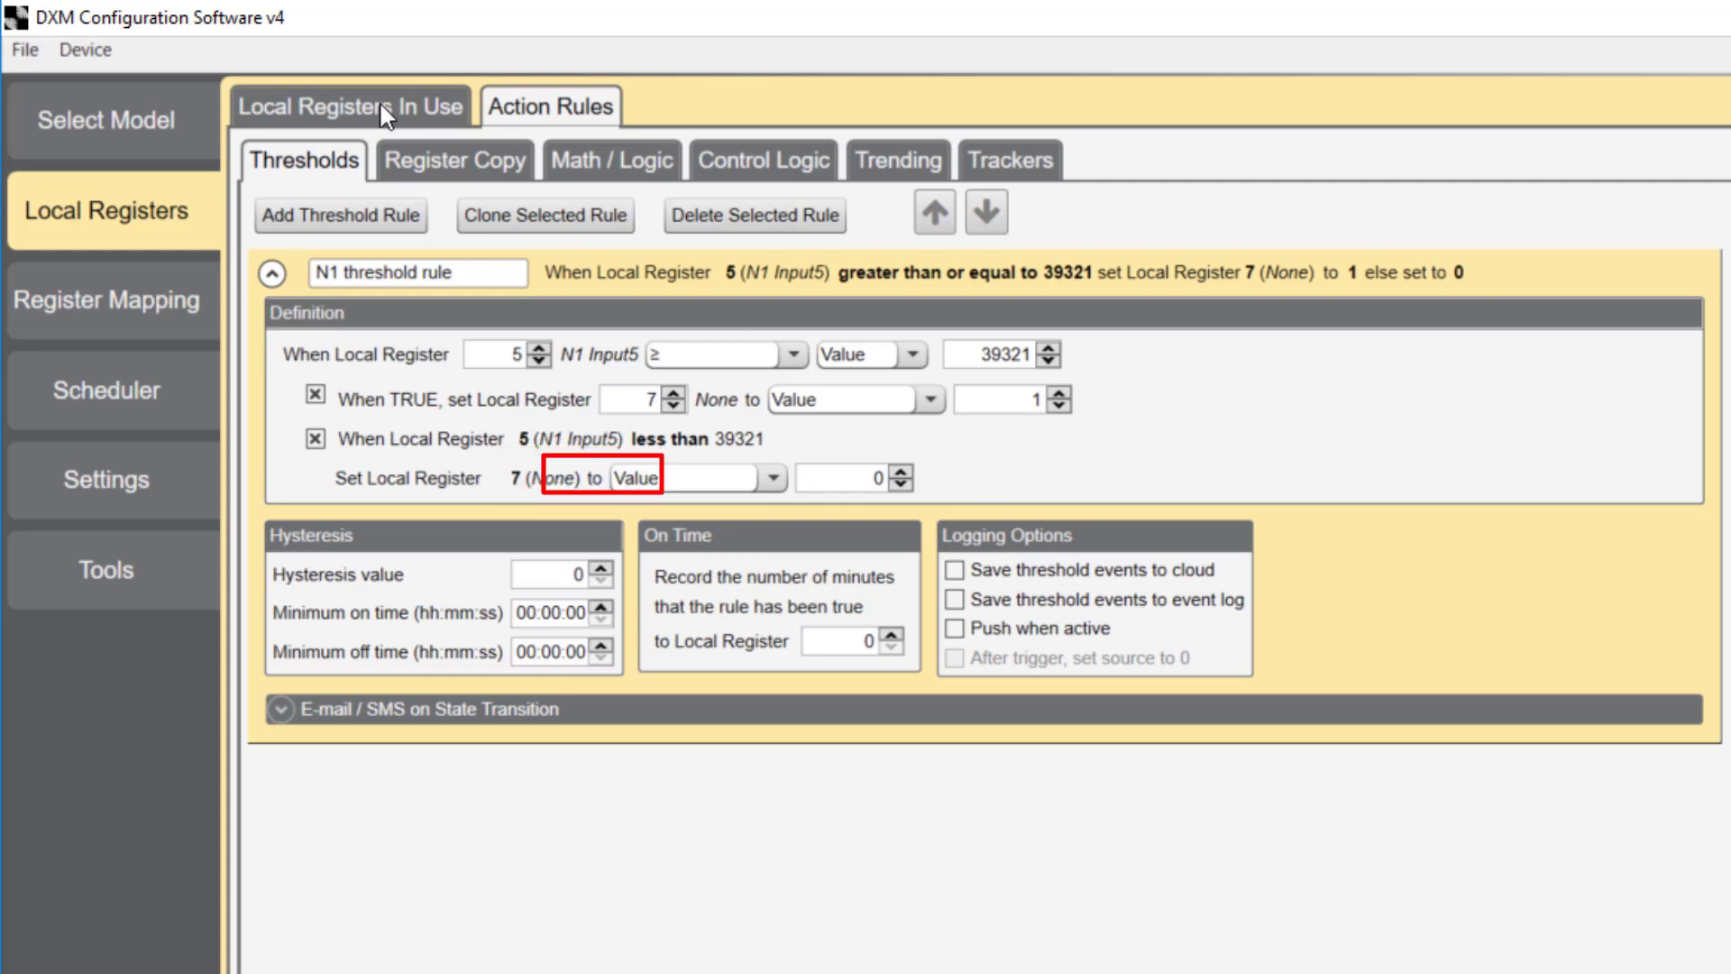
# In Local Registers, select register 5 and name it 'N1 Input5 Analog'.
pyautogui.click(352, 106)
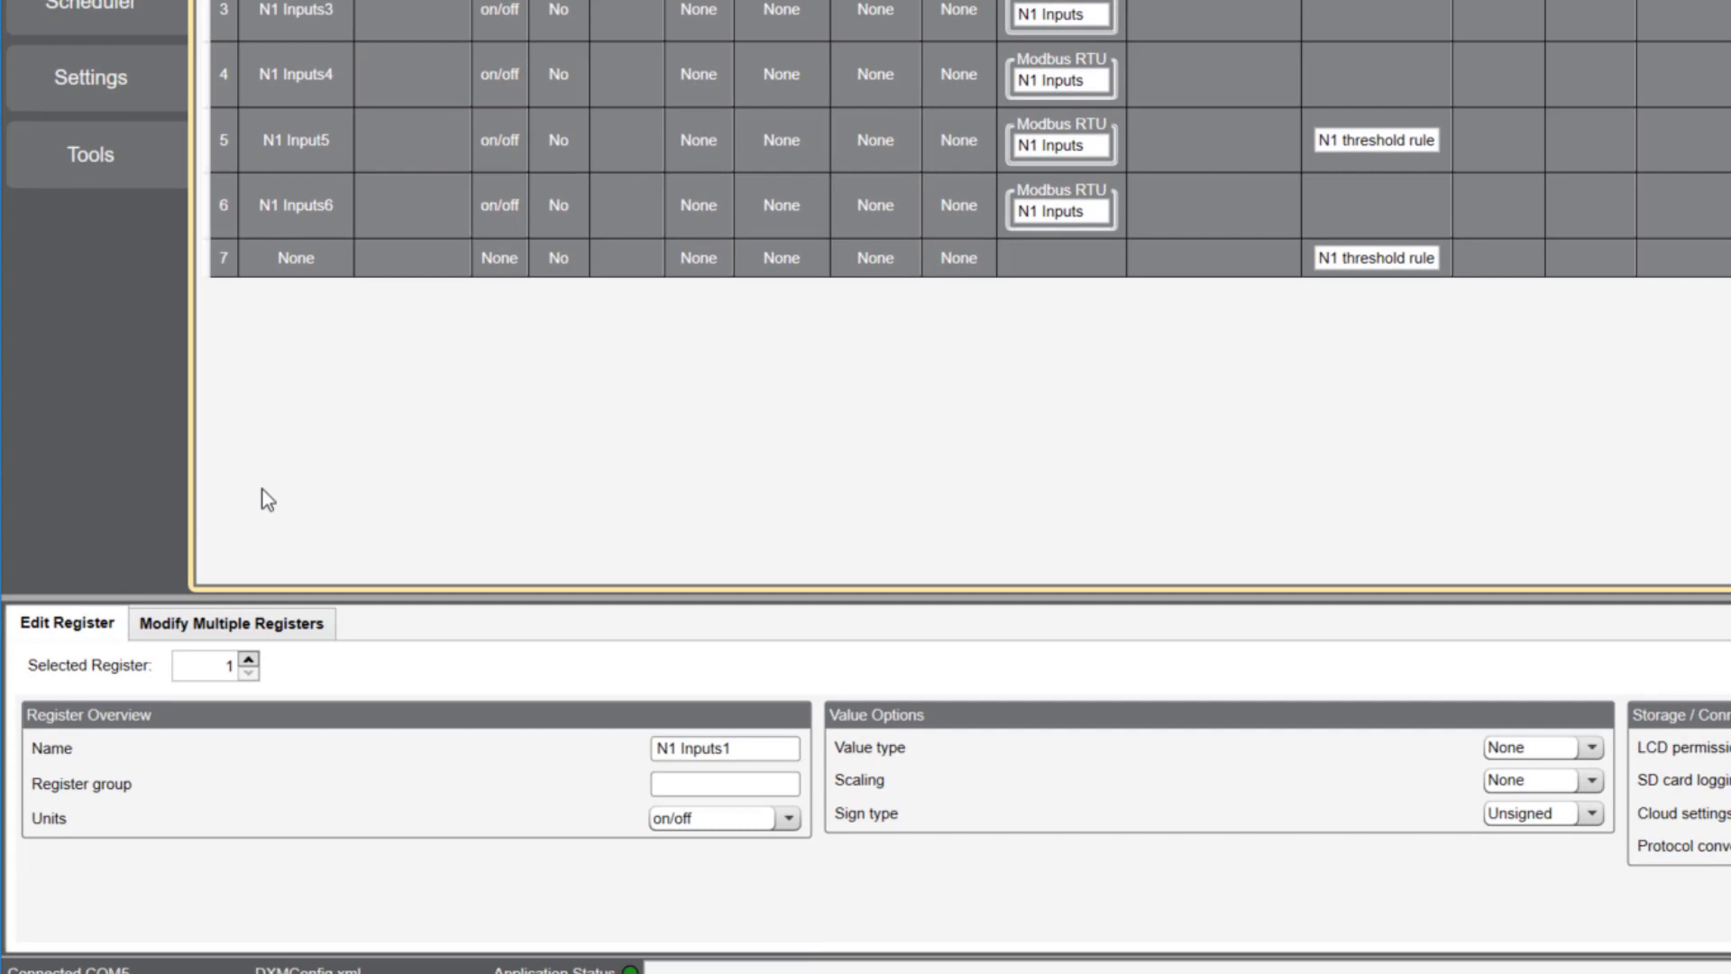
pyautogui.click(247, 645)
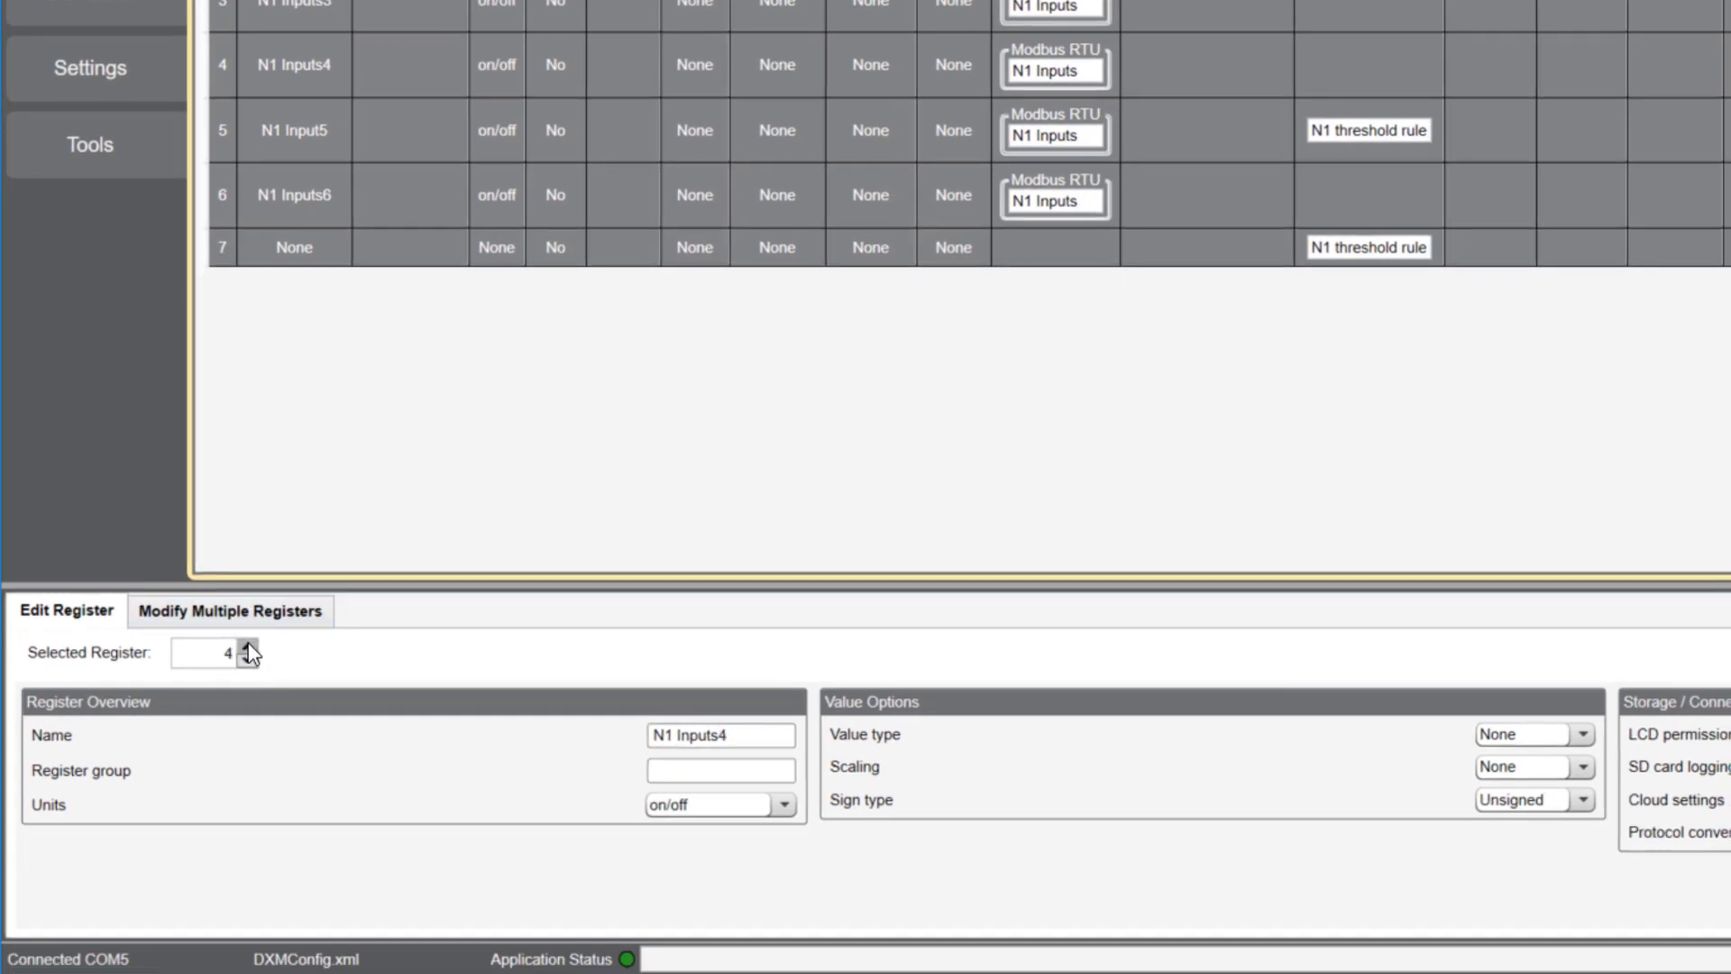
pyautogui.click(251, 645)
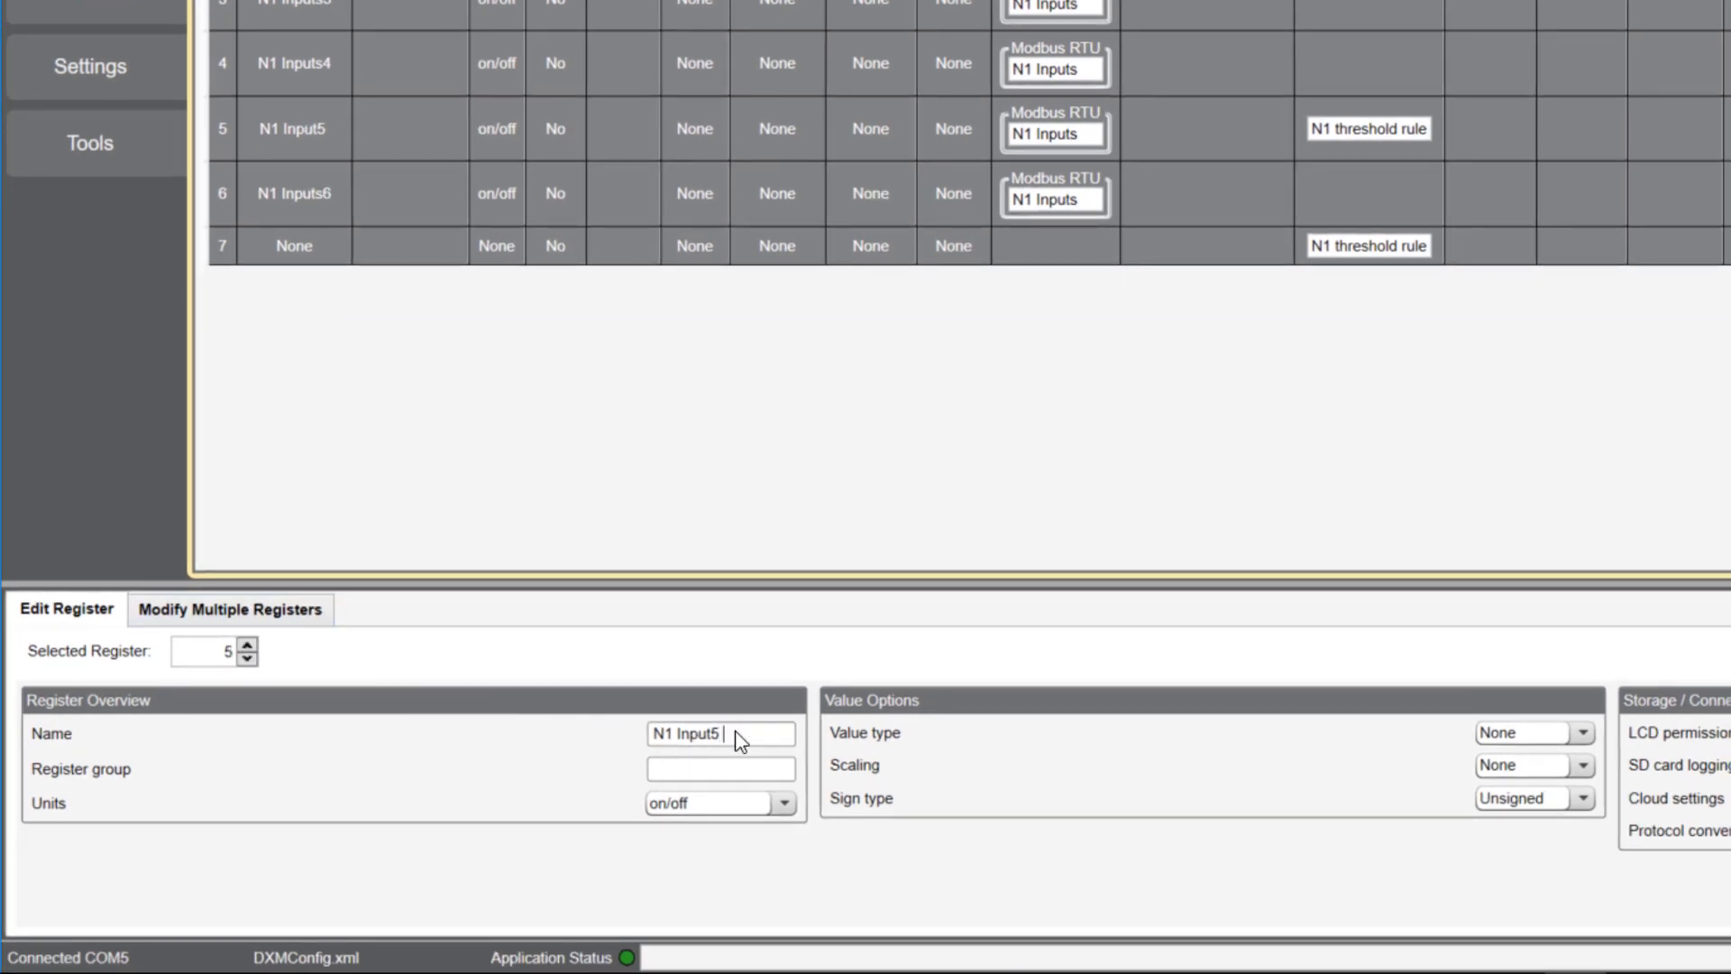
pyautogui.write('Analog')
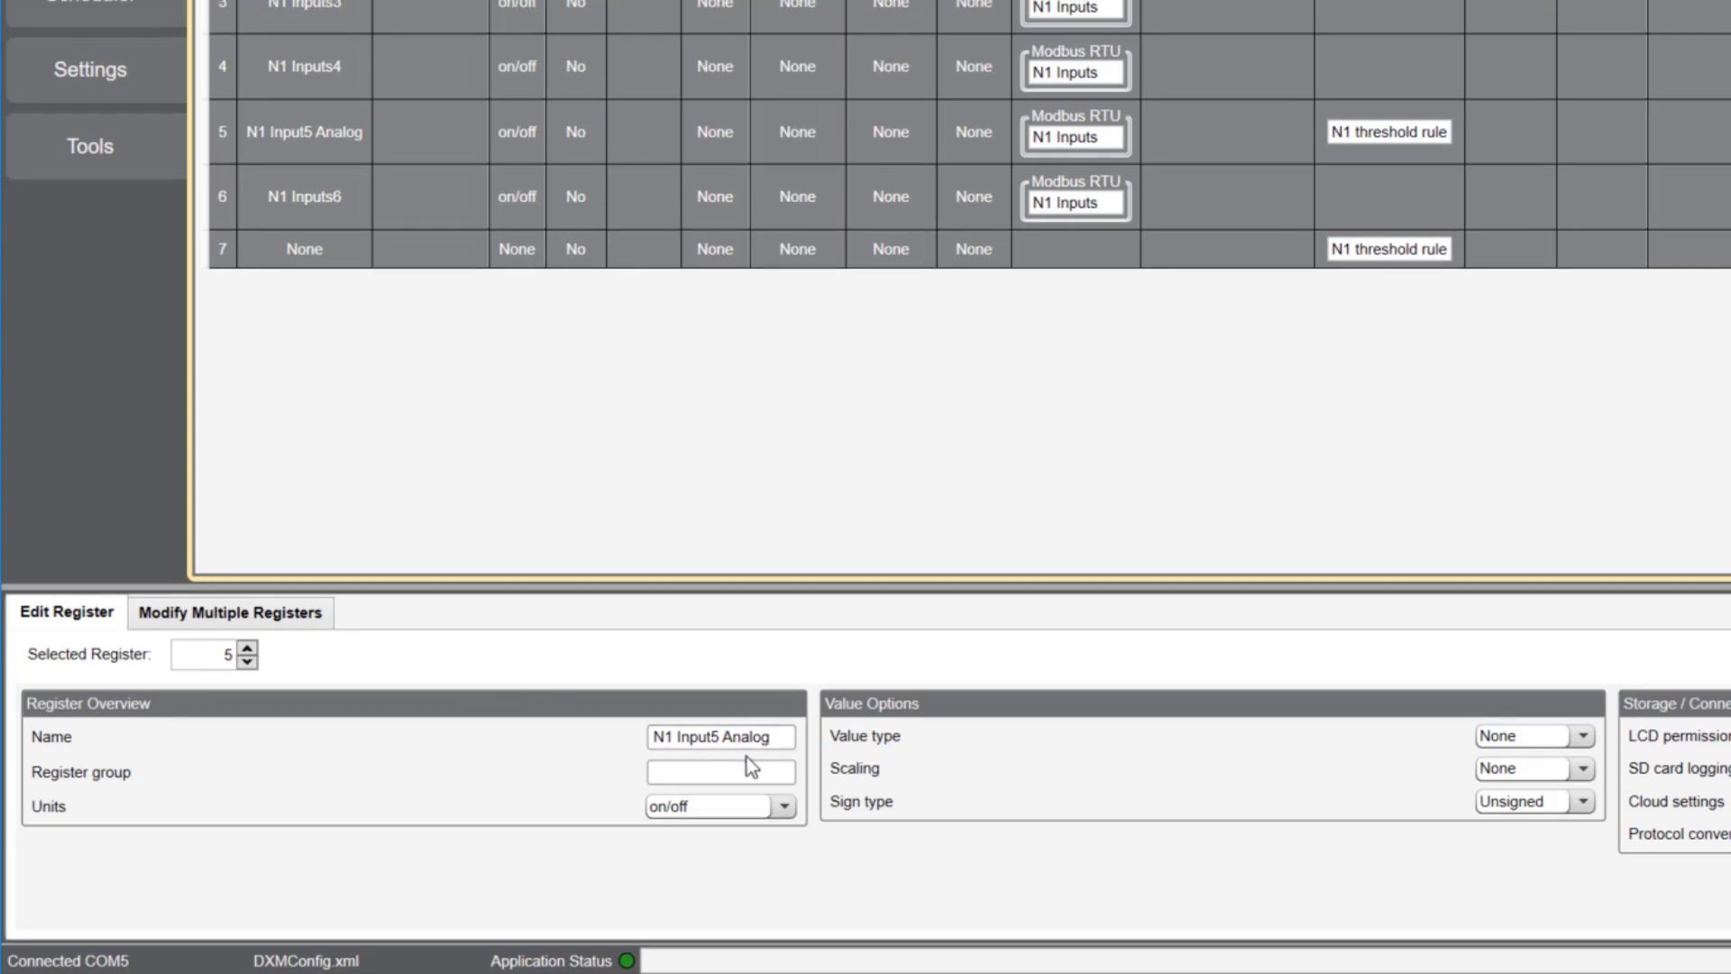
# Give register 5 mA units with Divide scaling by 276.75.
pyautogui.click(782, 804)
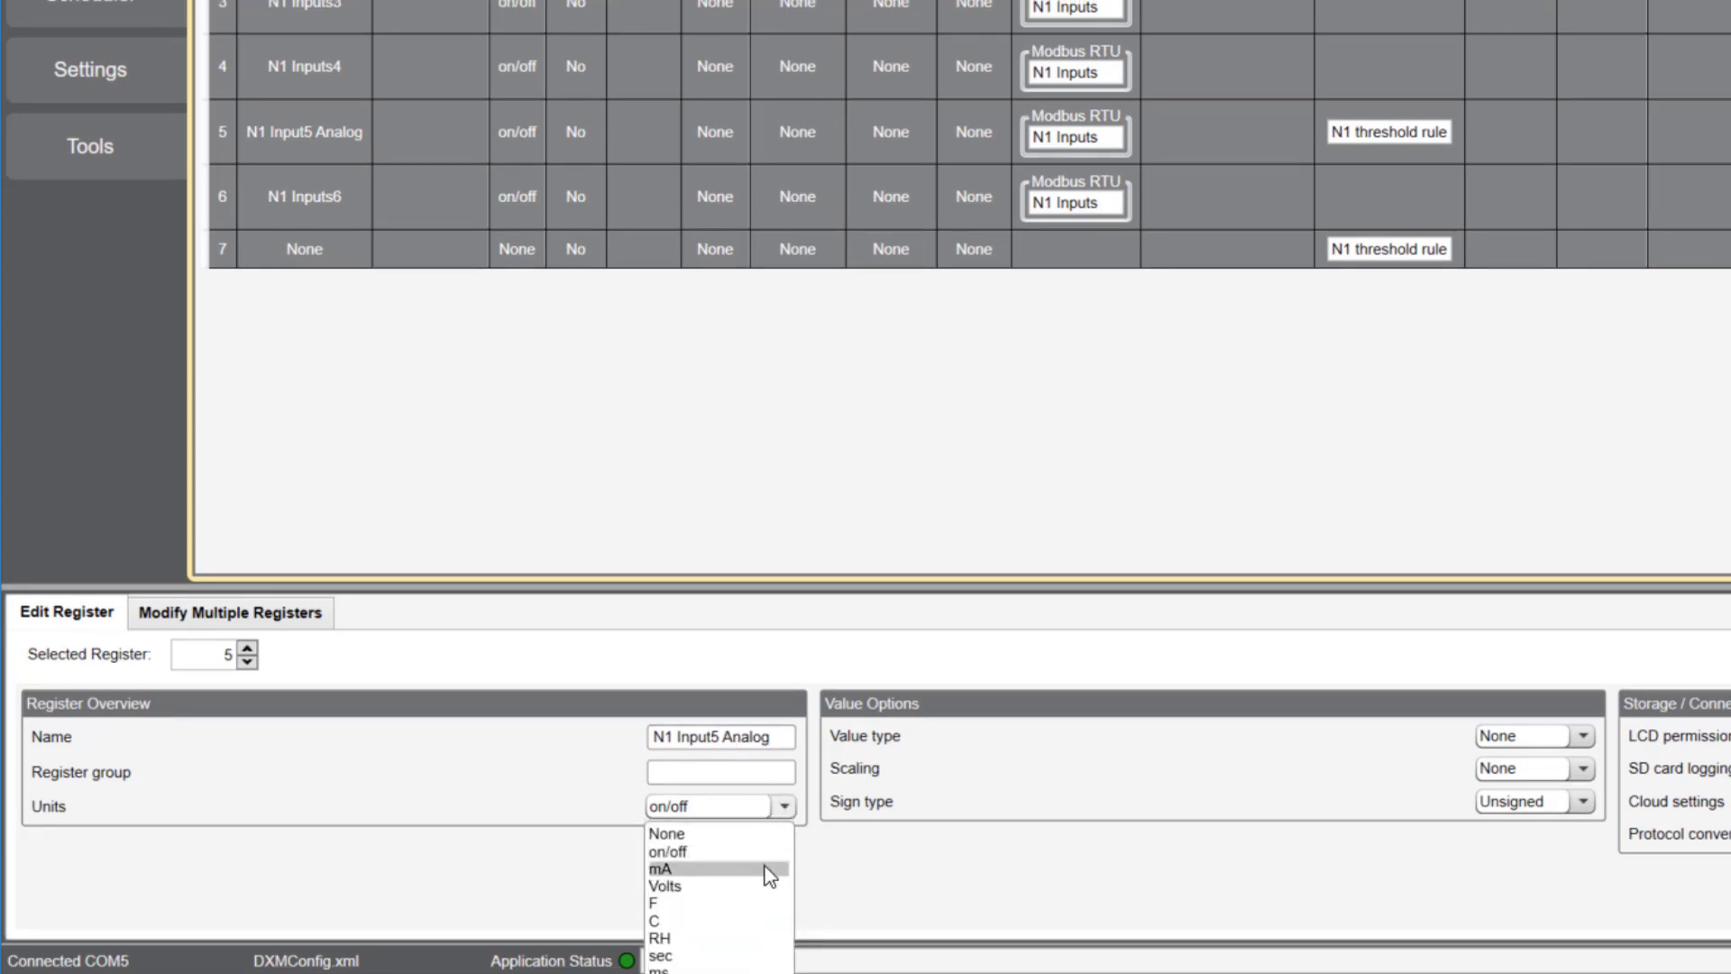
pyautogui.click(660, 869)
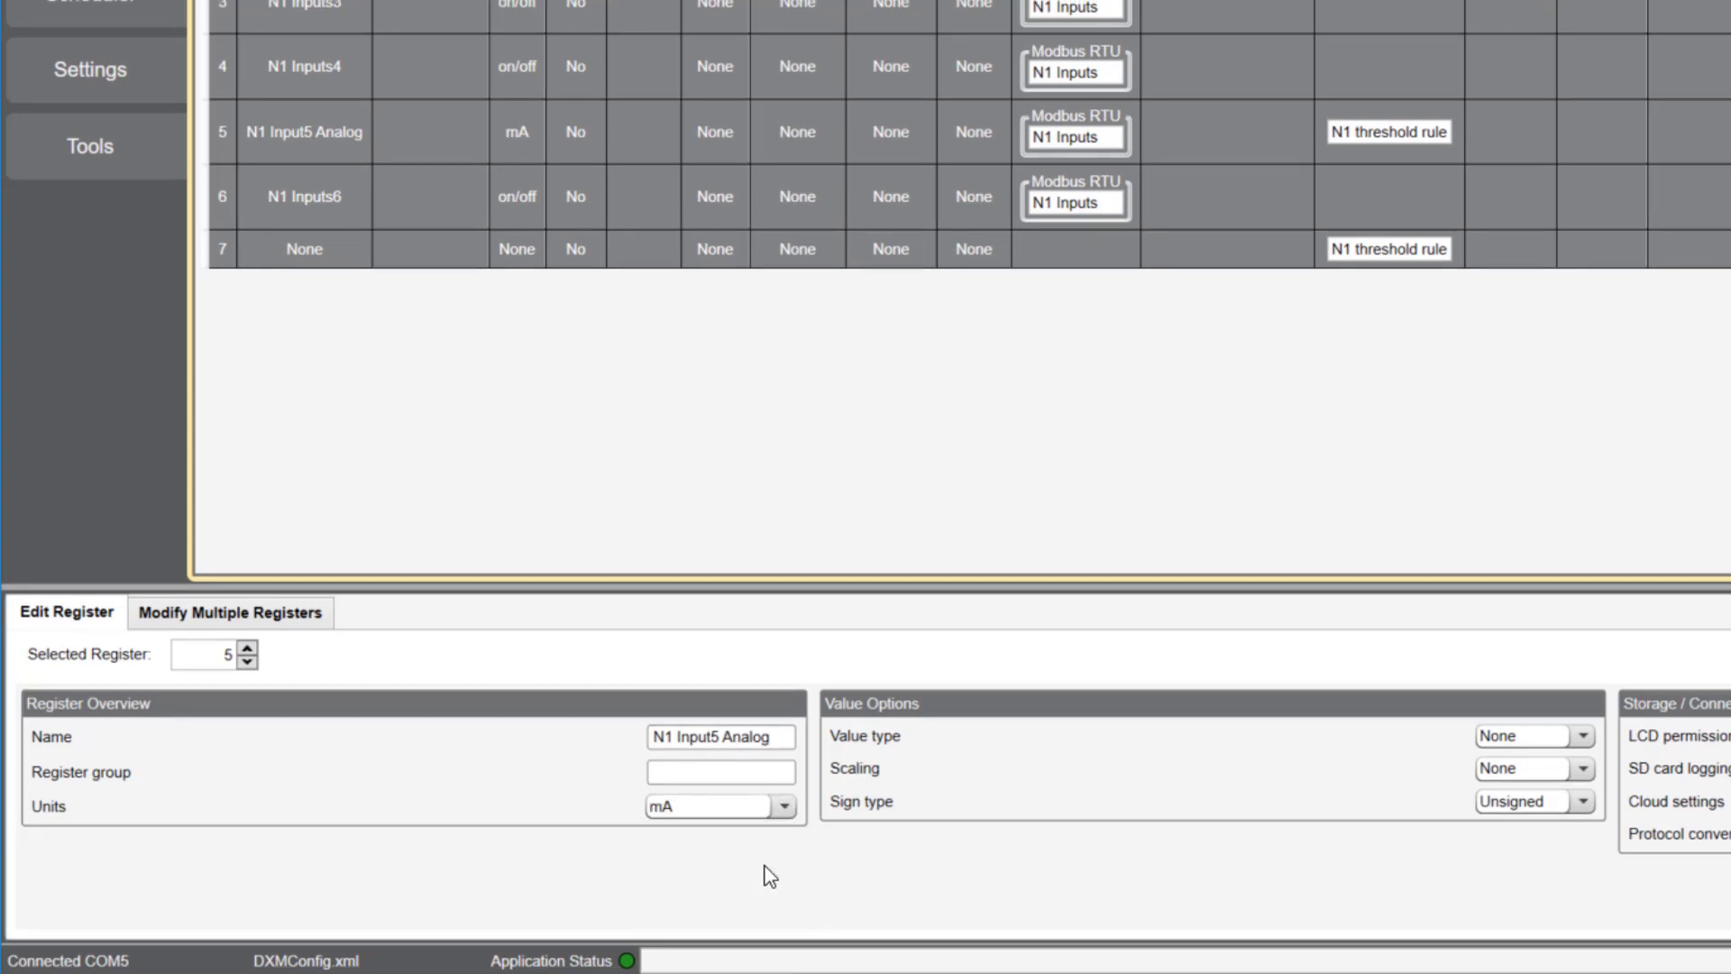
pyautogui.click(1579, 768)
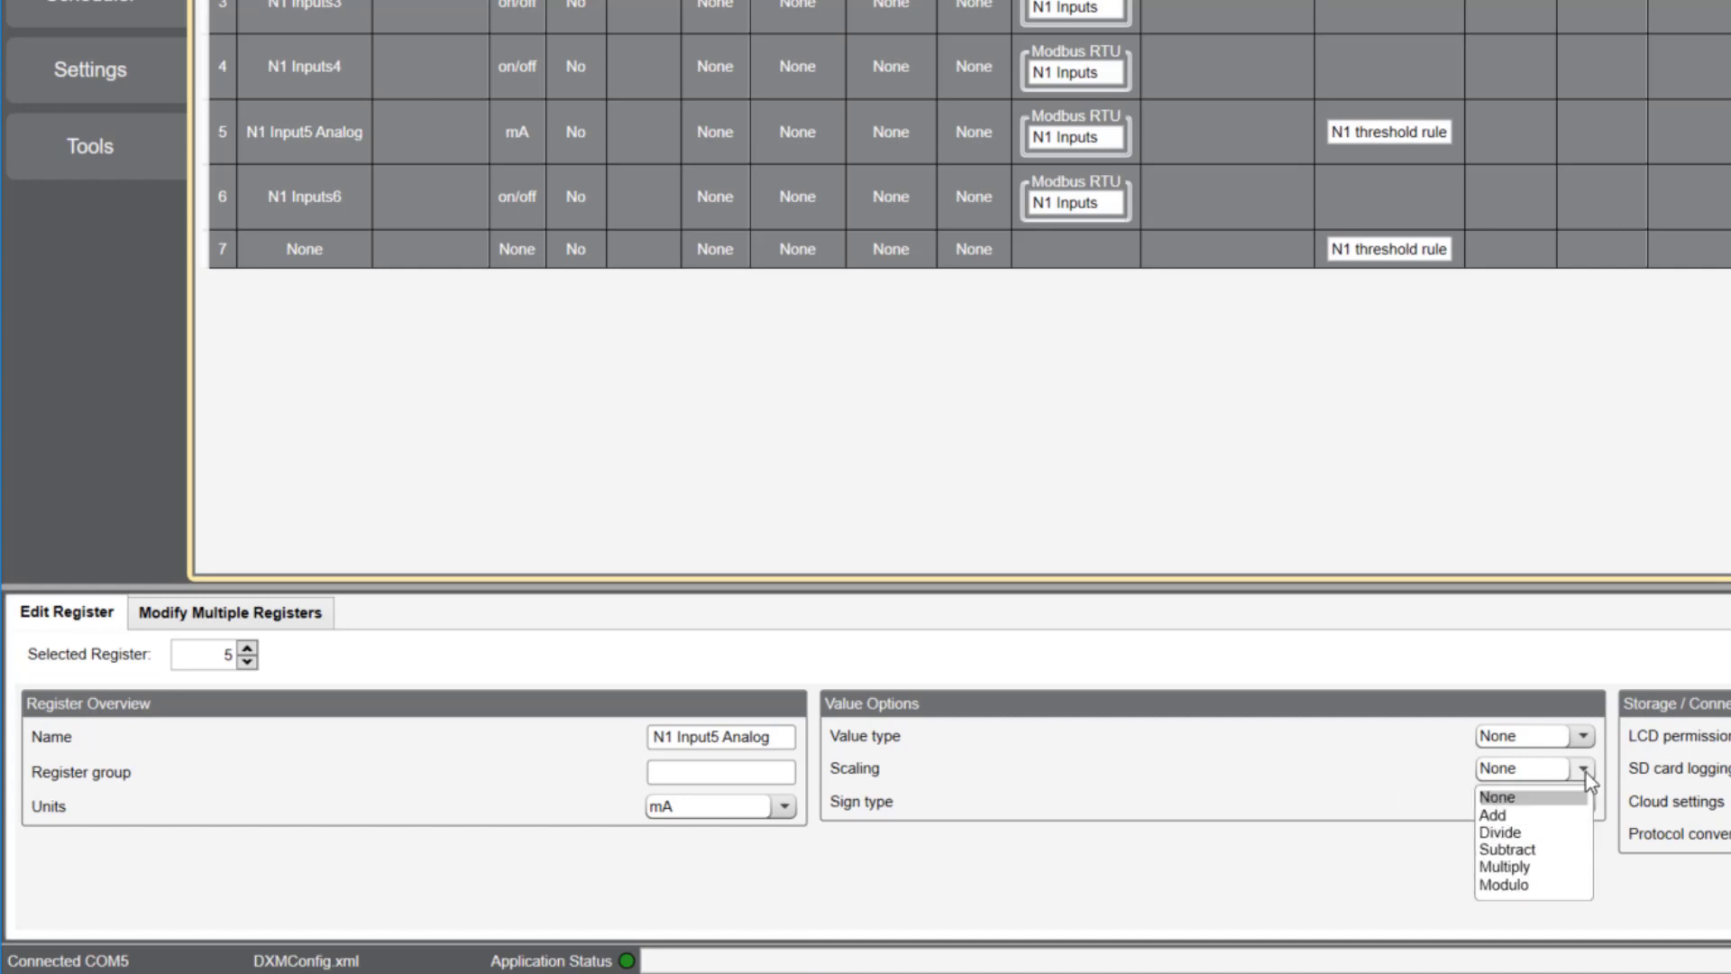
pyautogui.click(1498, 831)
pyautogui.write('276.75')
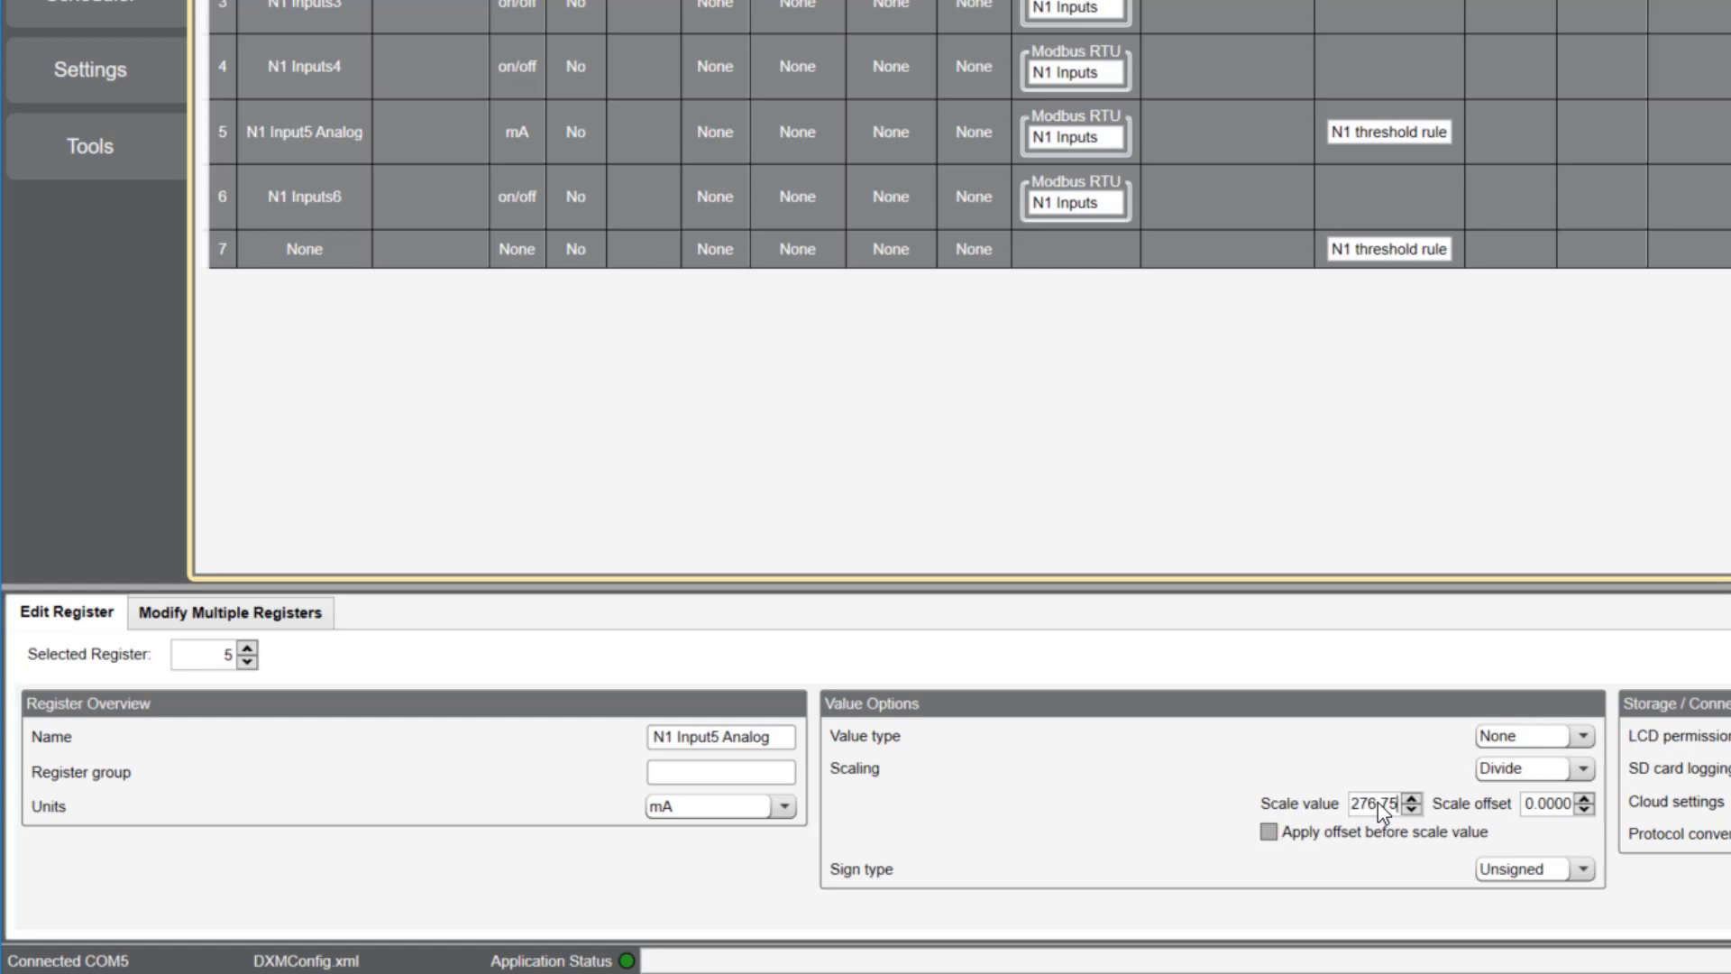
pyautogui.click(67, 189)
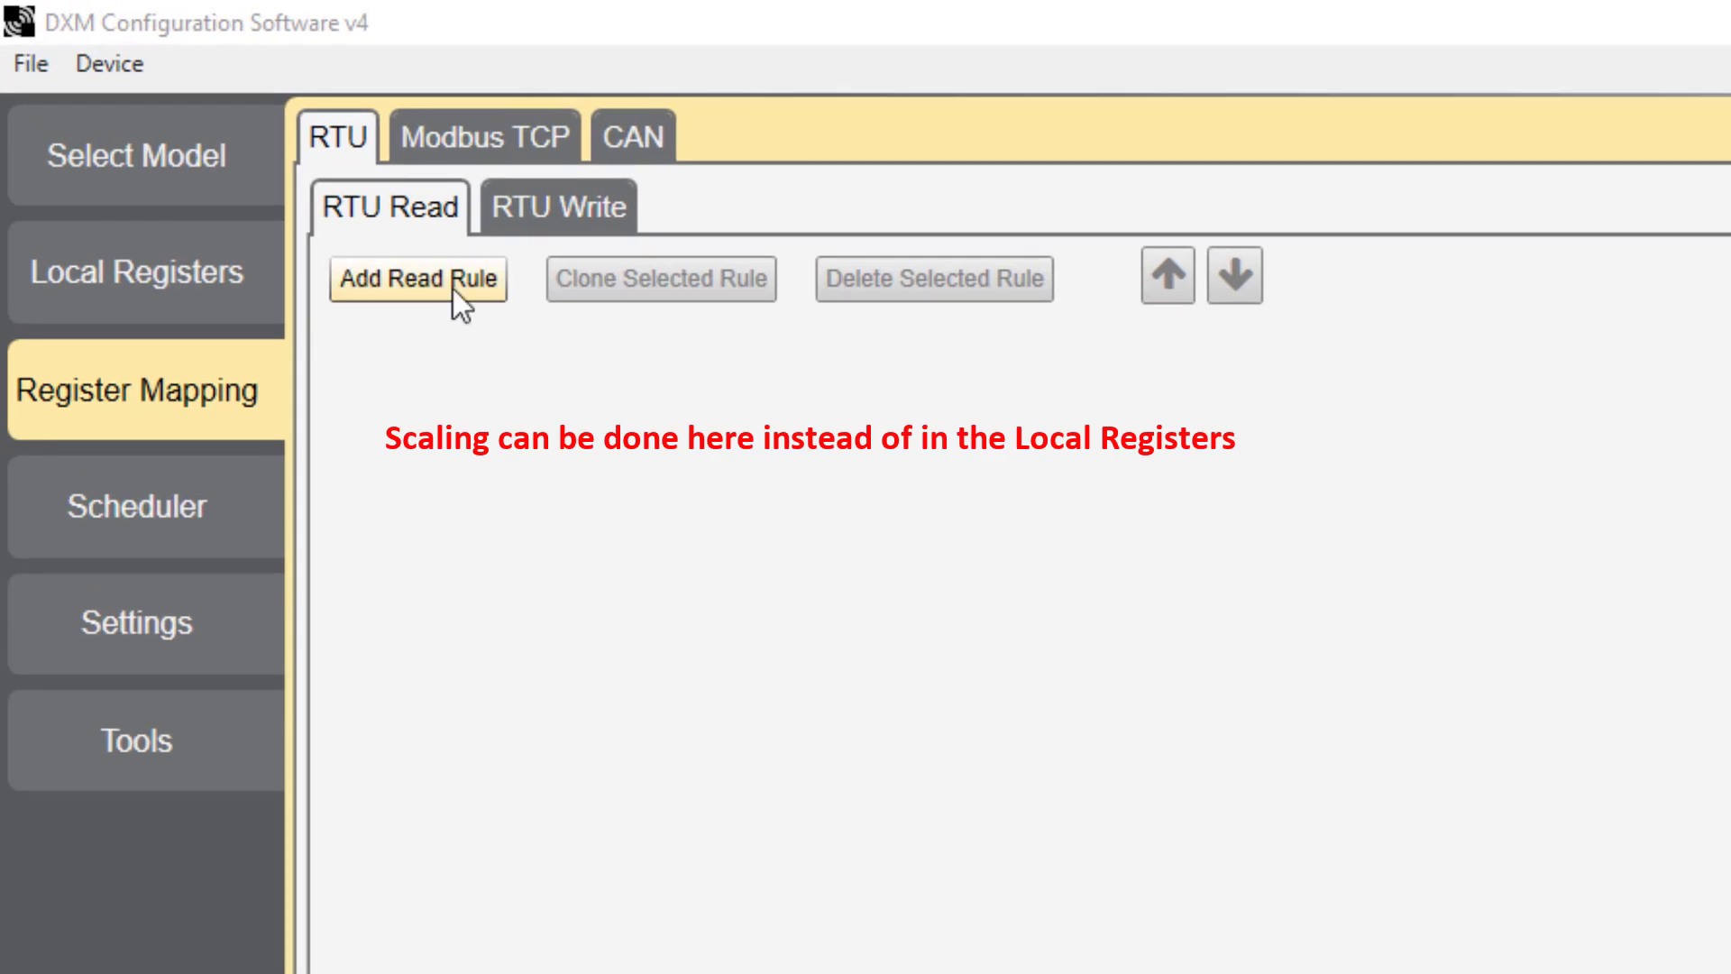
pyautogui.click(417, 277)
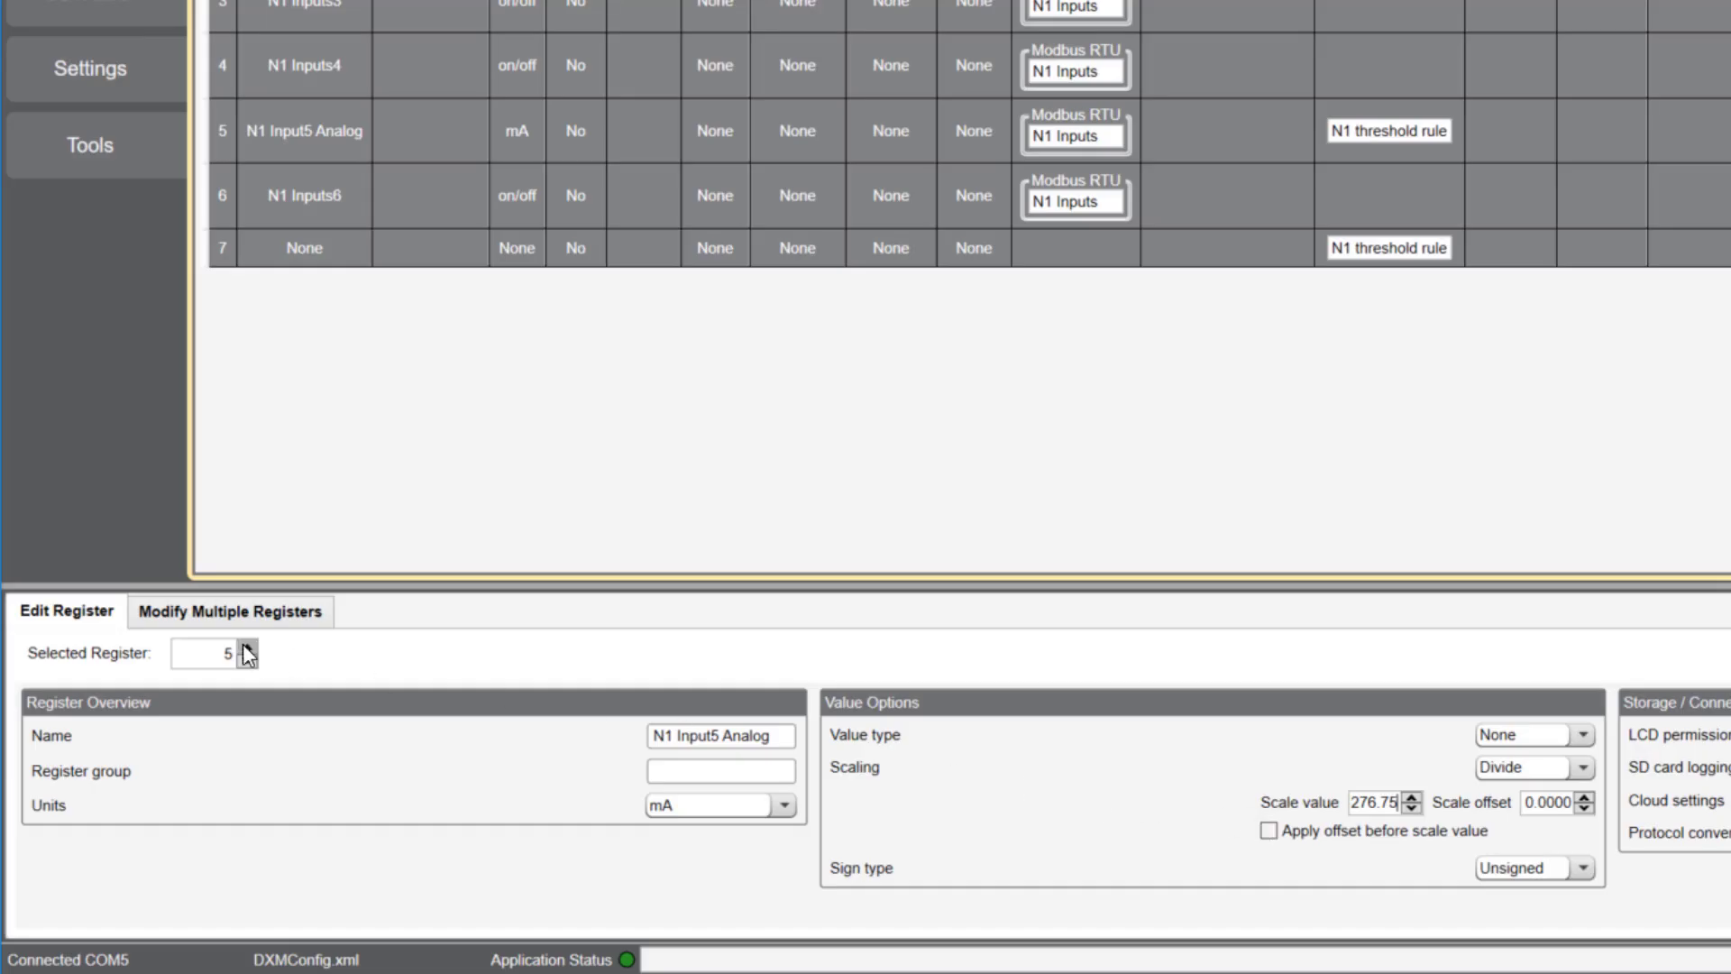
# Name register 7 'N1 Analog TH Output' and set its units to on/off.
pyautogui.click(251, 646)
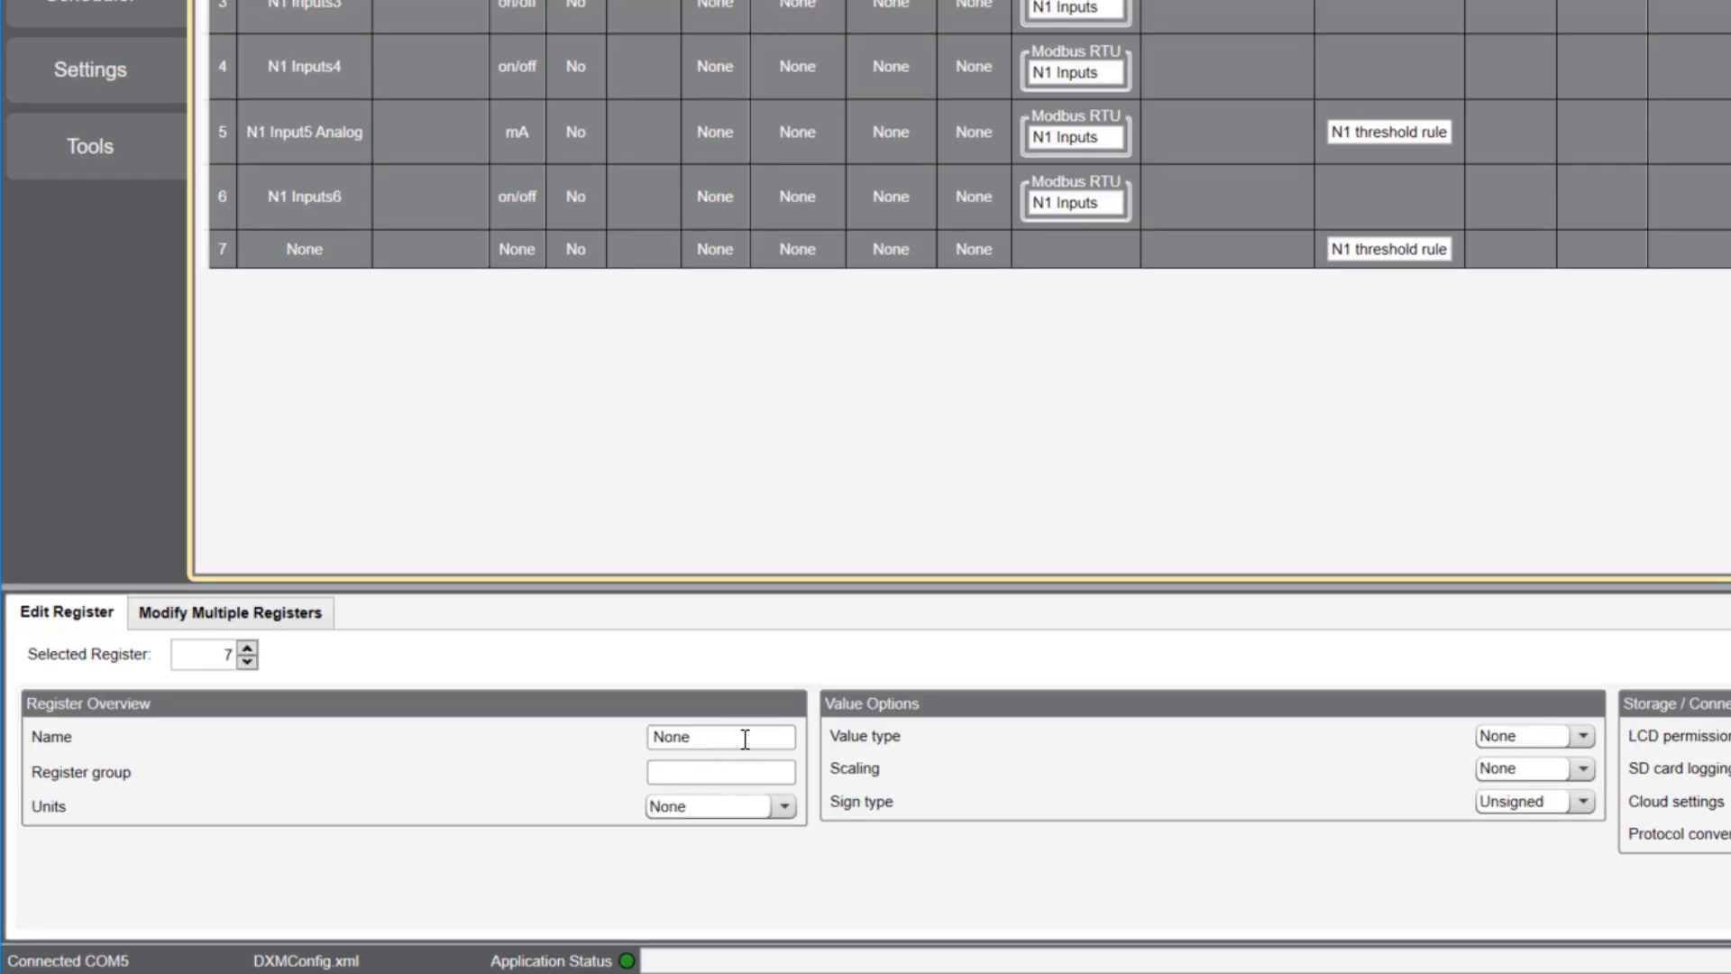
pyautogui.write('N1 Analog')
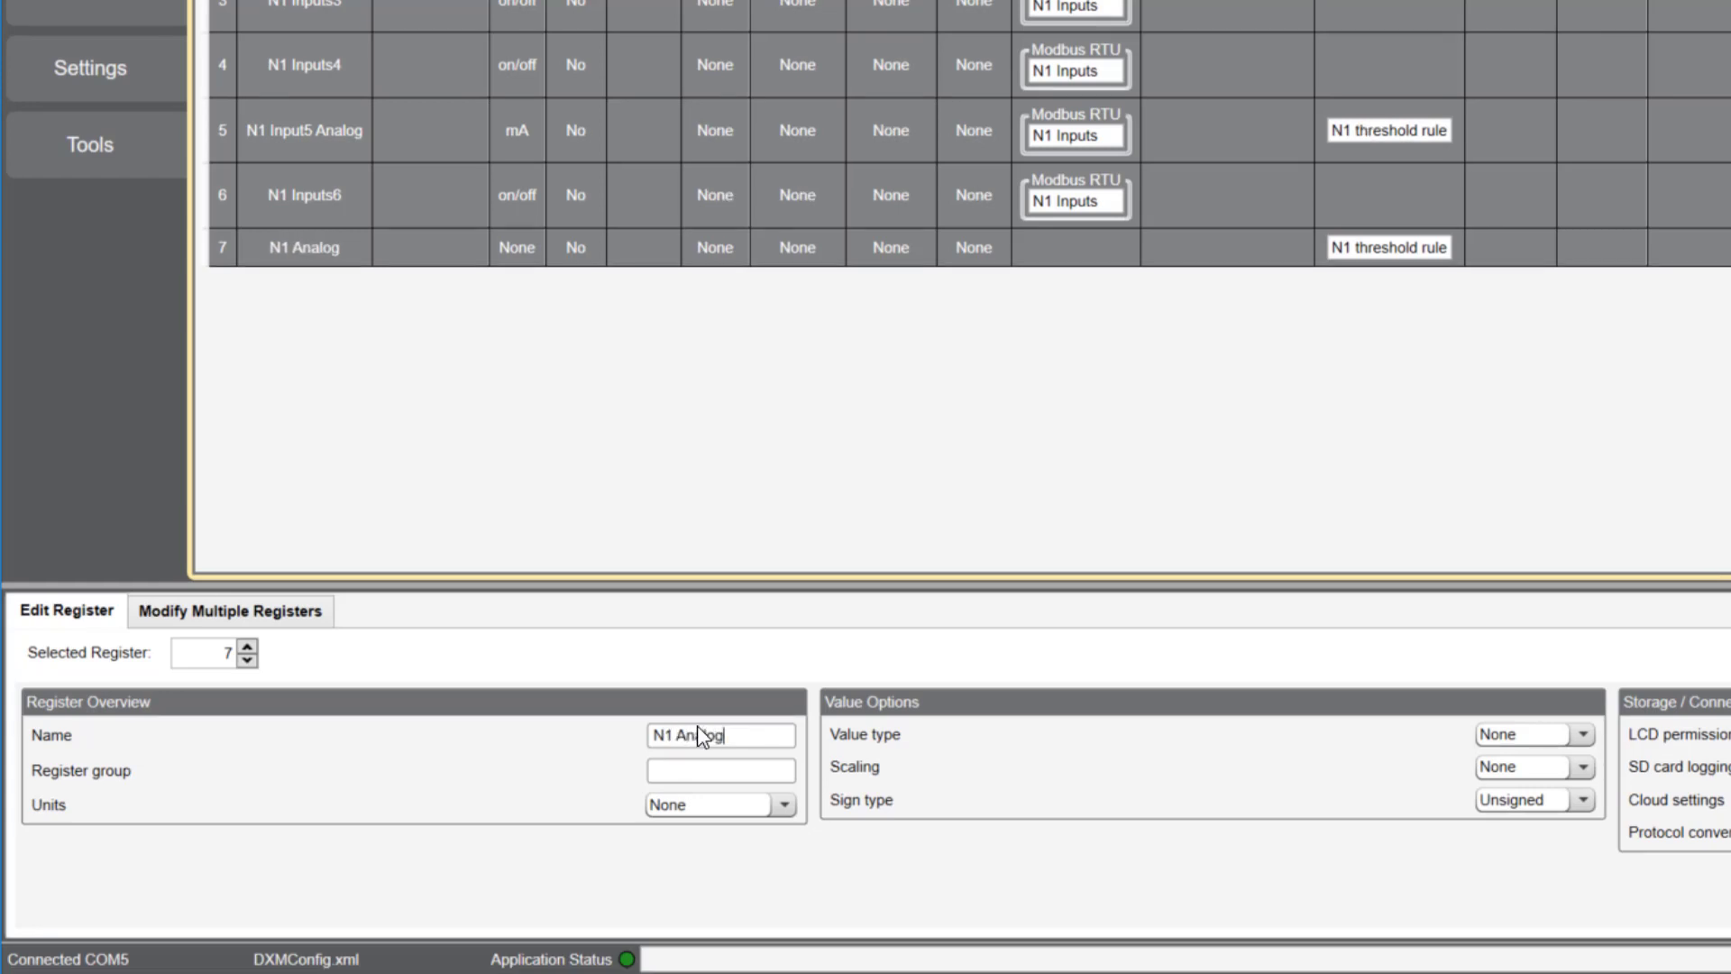
pyautogui.write('TH Output')
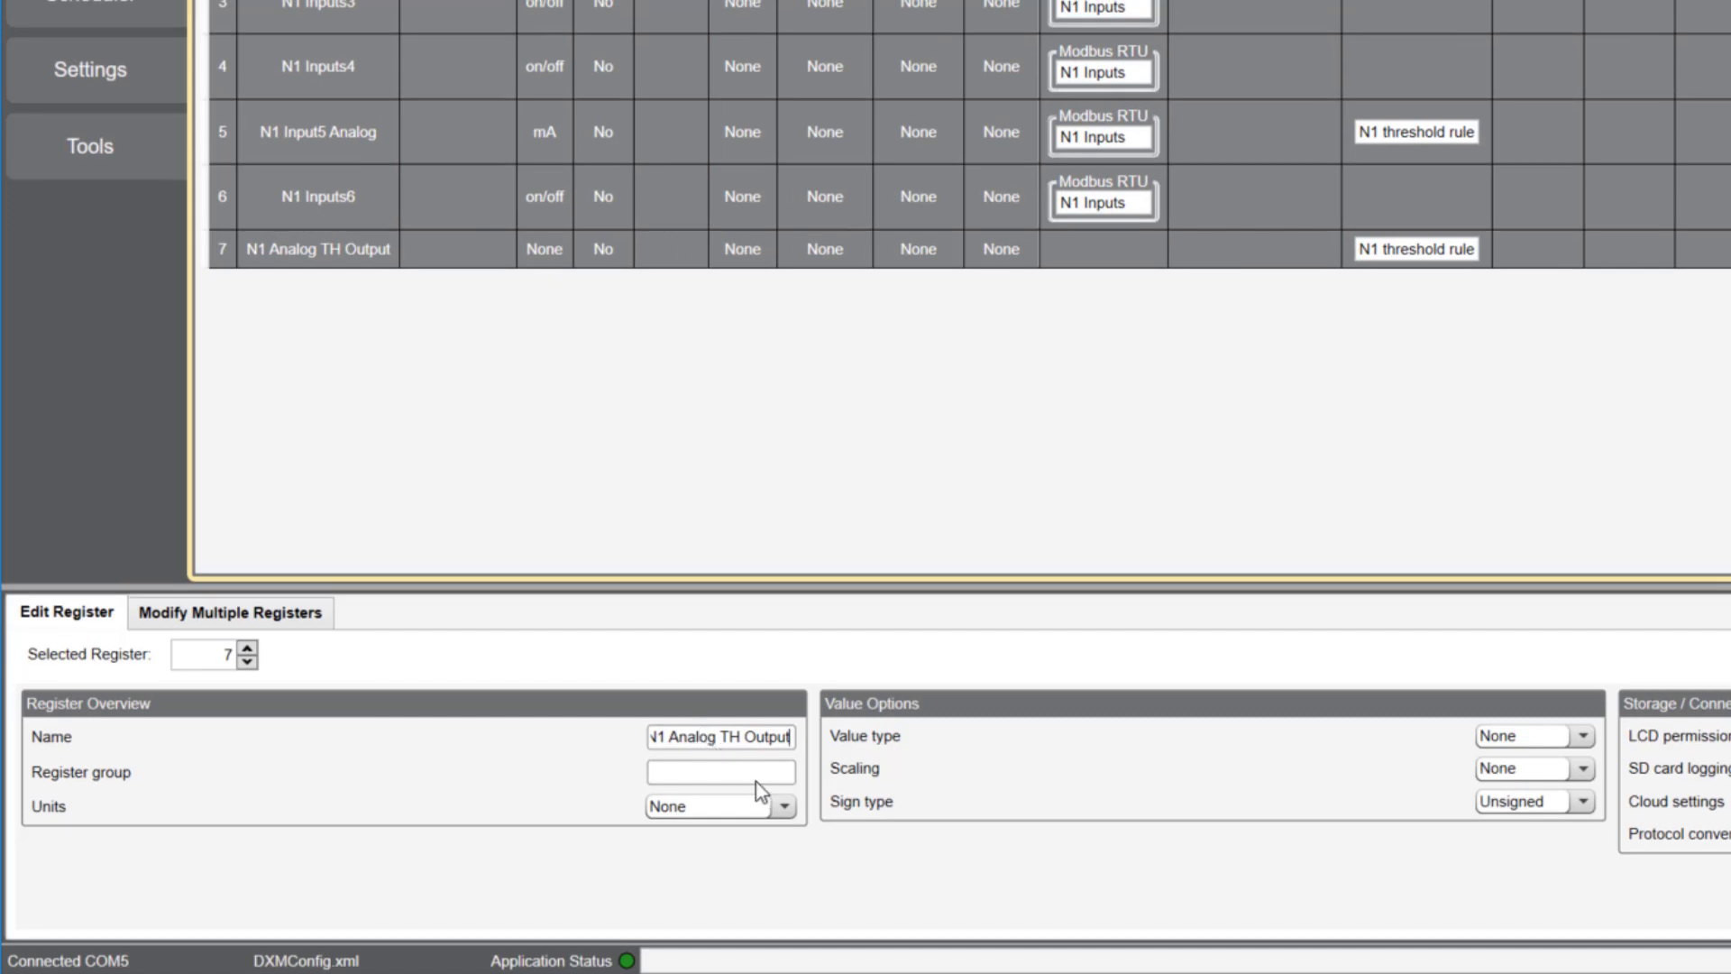
pyautogui.click(667, 805)
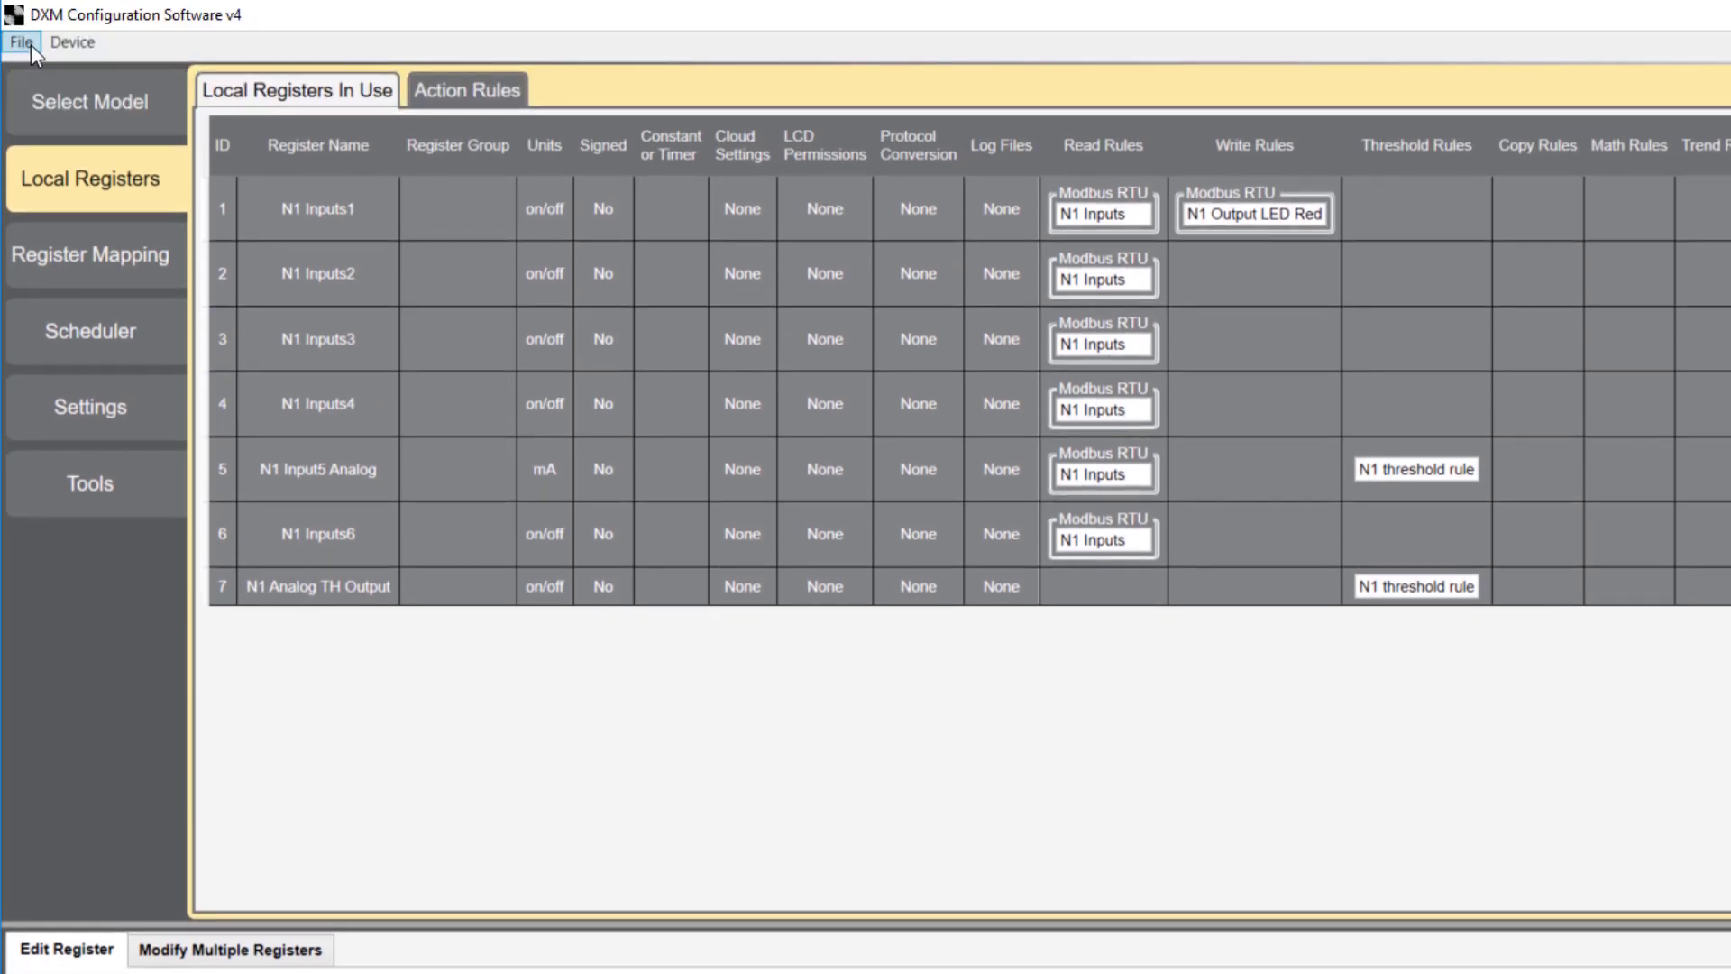
# Save the configuration as DXMConfigScaling.xml and select it to send to the DXM.
pyautogui.click(19, 41)
pyautogui.write('DXMConfigScaling')
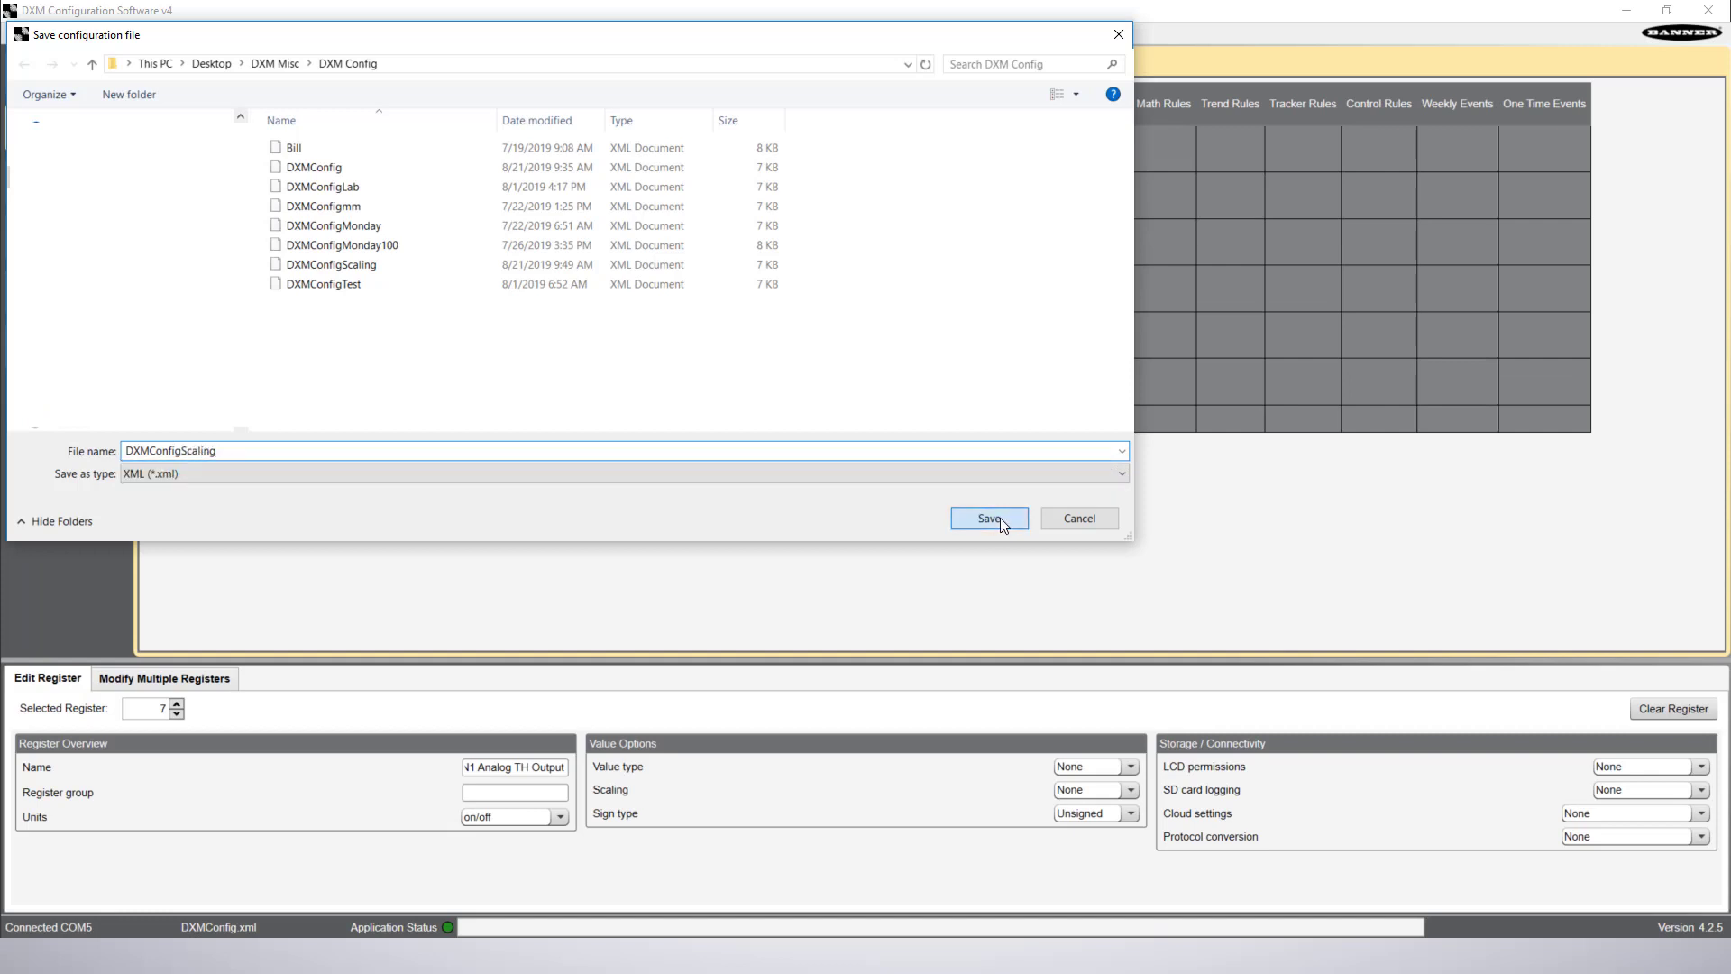
pyautogui.click(986, 517)
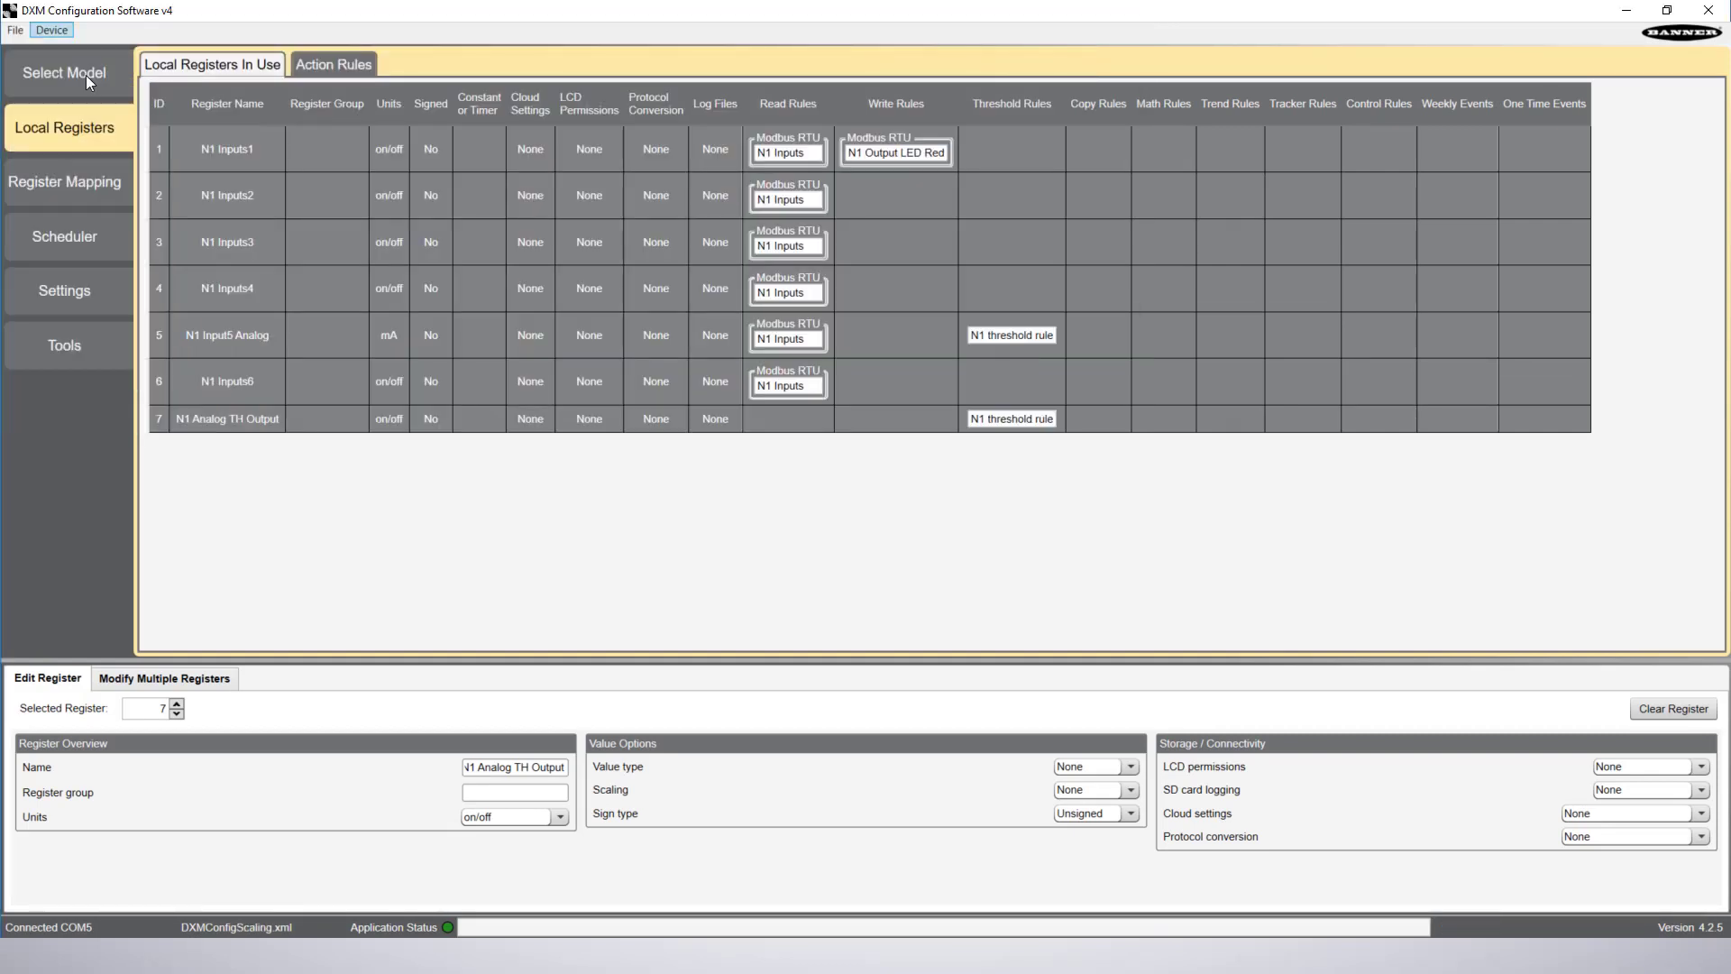
pyautogui.click(15, 31)
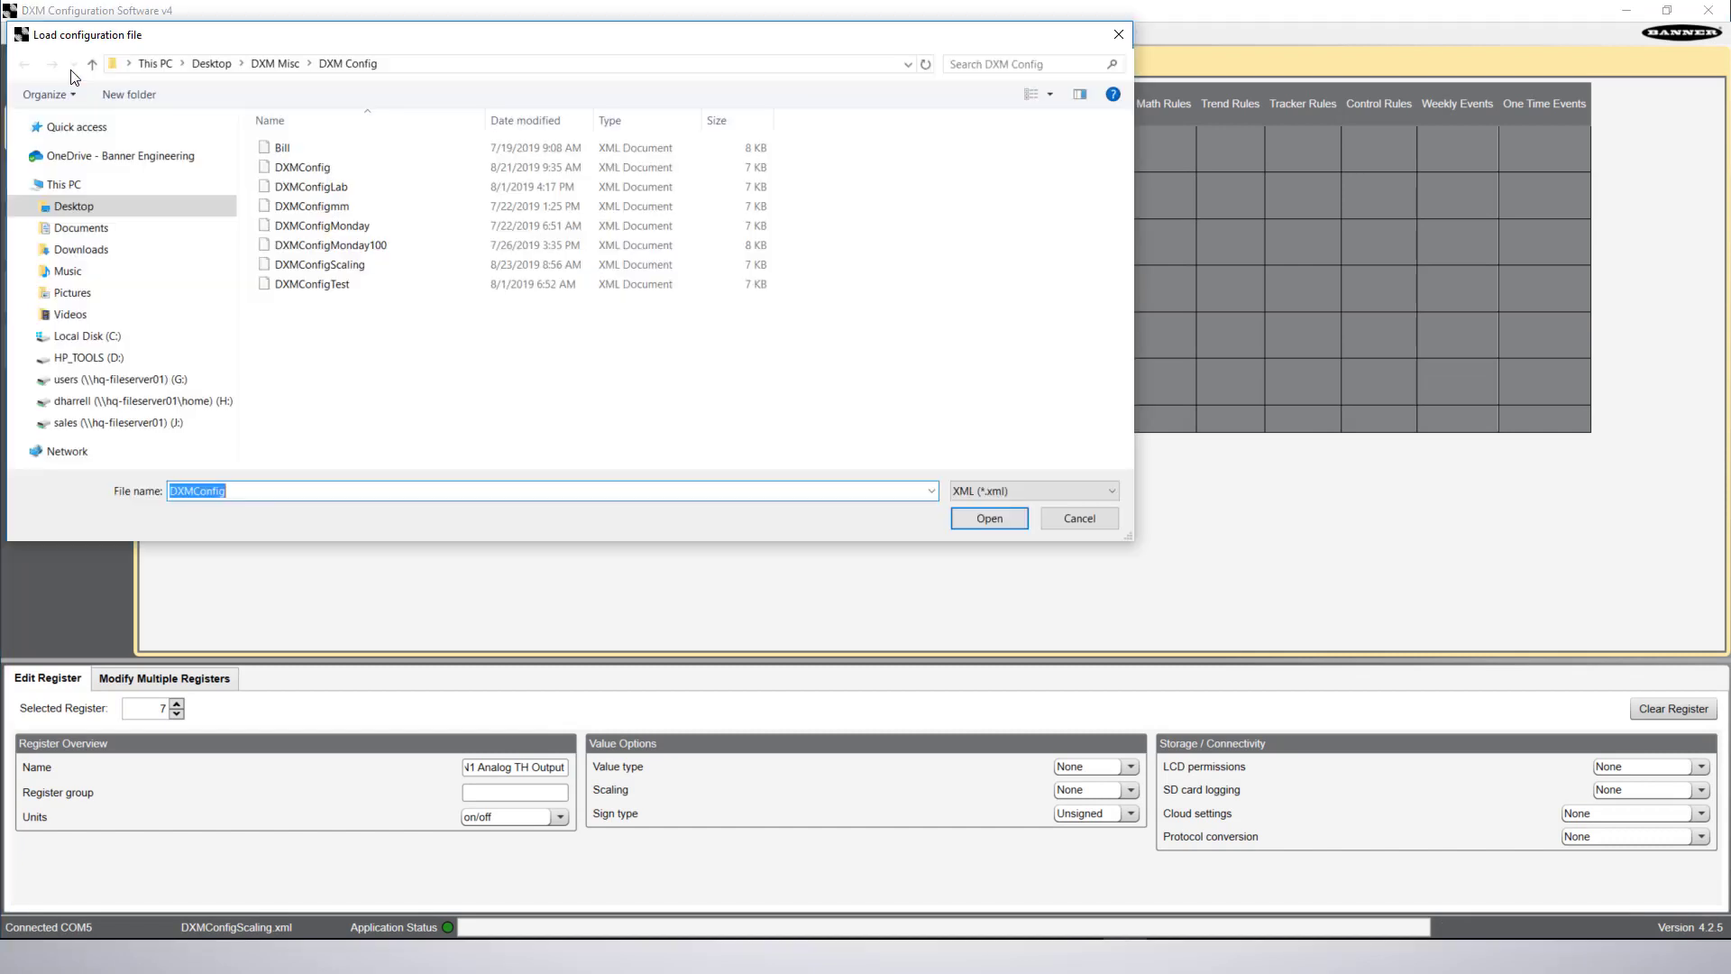
pyautogui.click(986, 517)
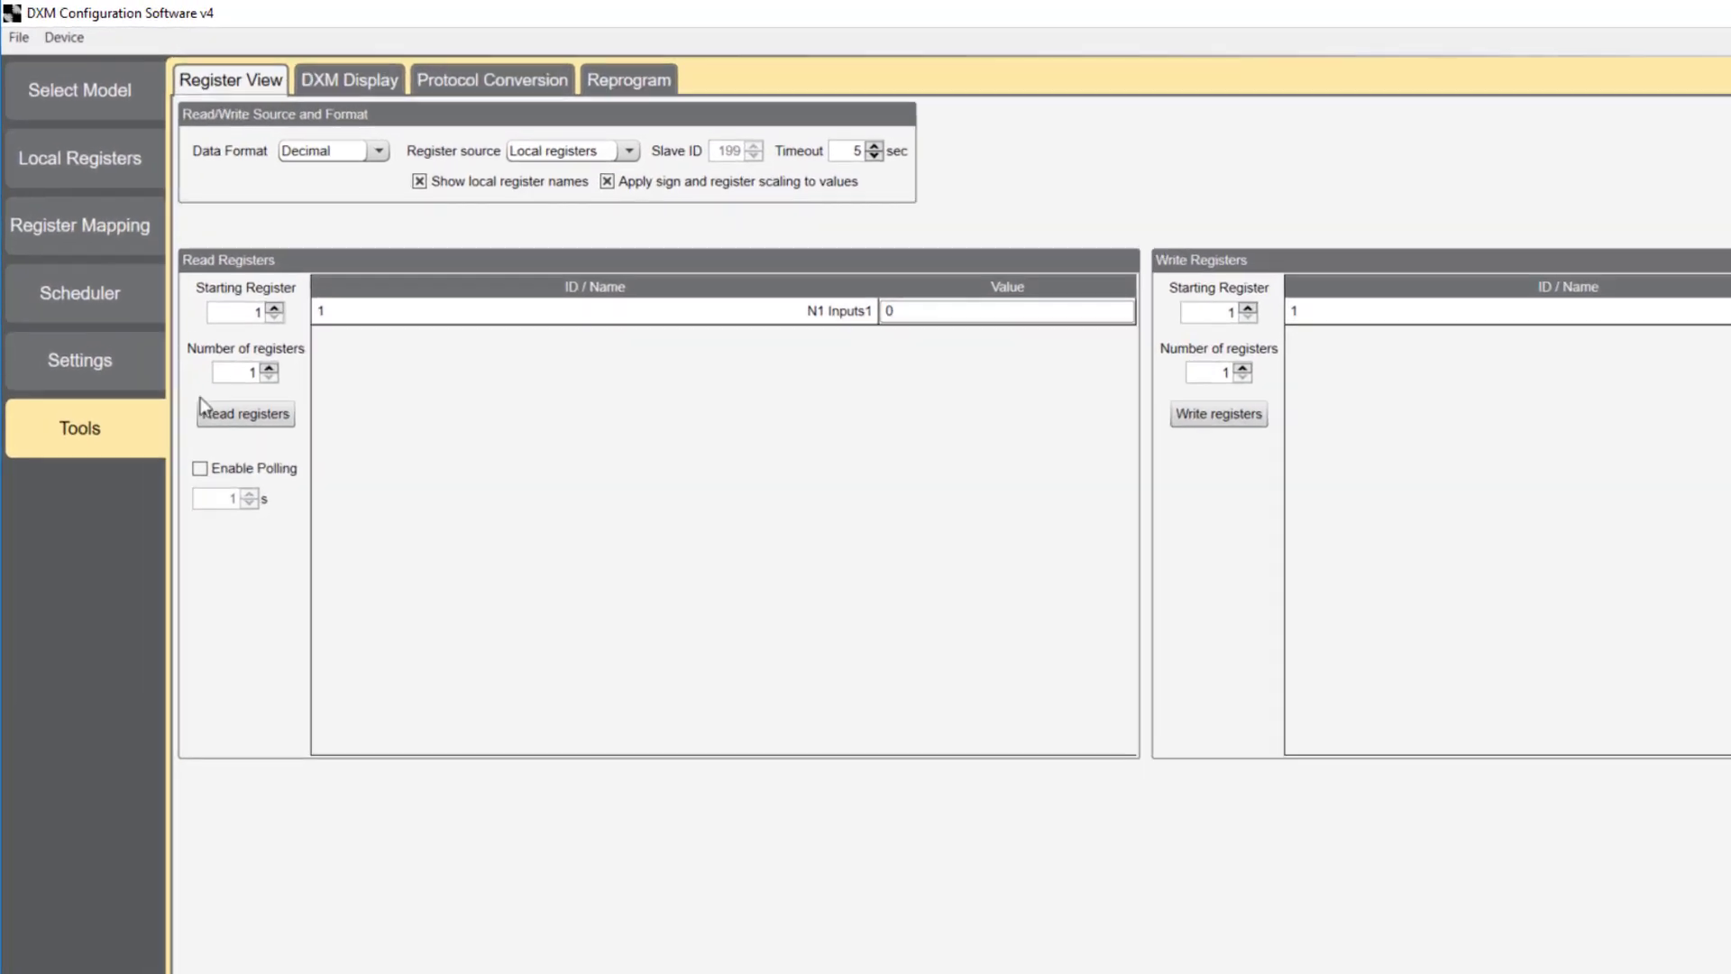
# Set Register View to 7 registers, enable polling and begin continuous reading.
pyautogui.click(343, 463)
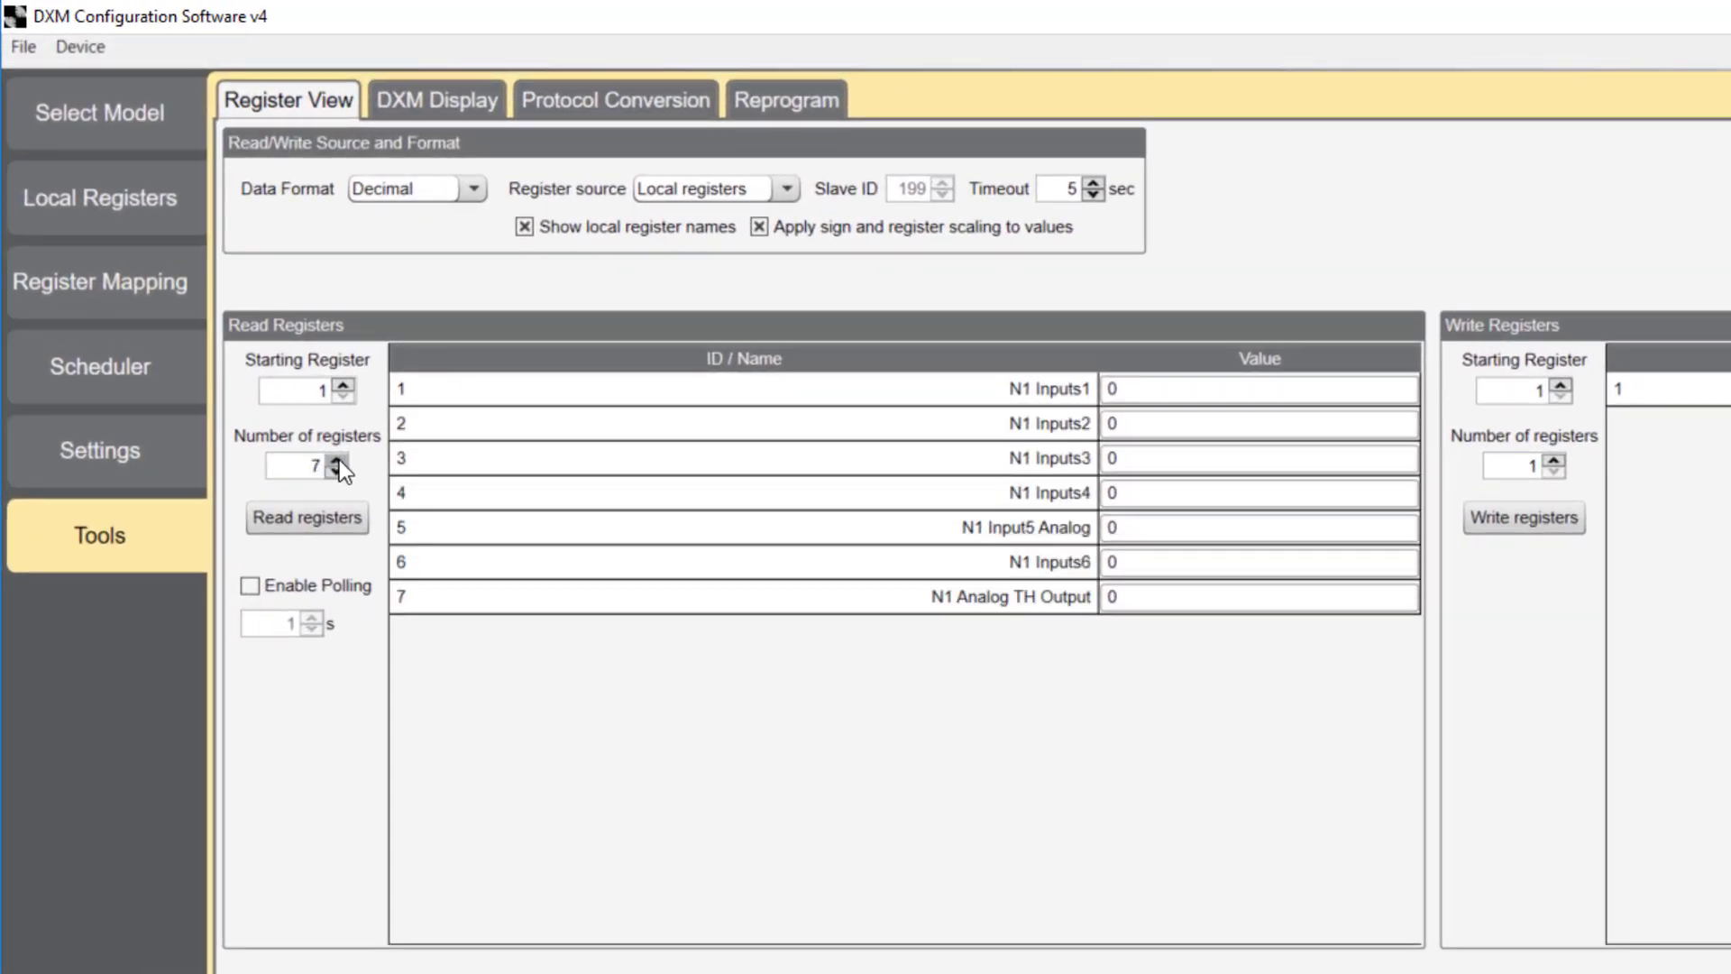
pyautogui.moveTo(248, 586)
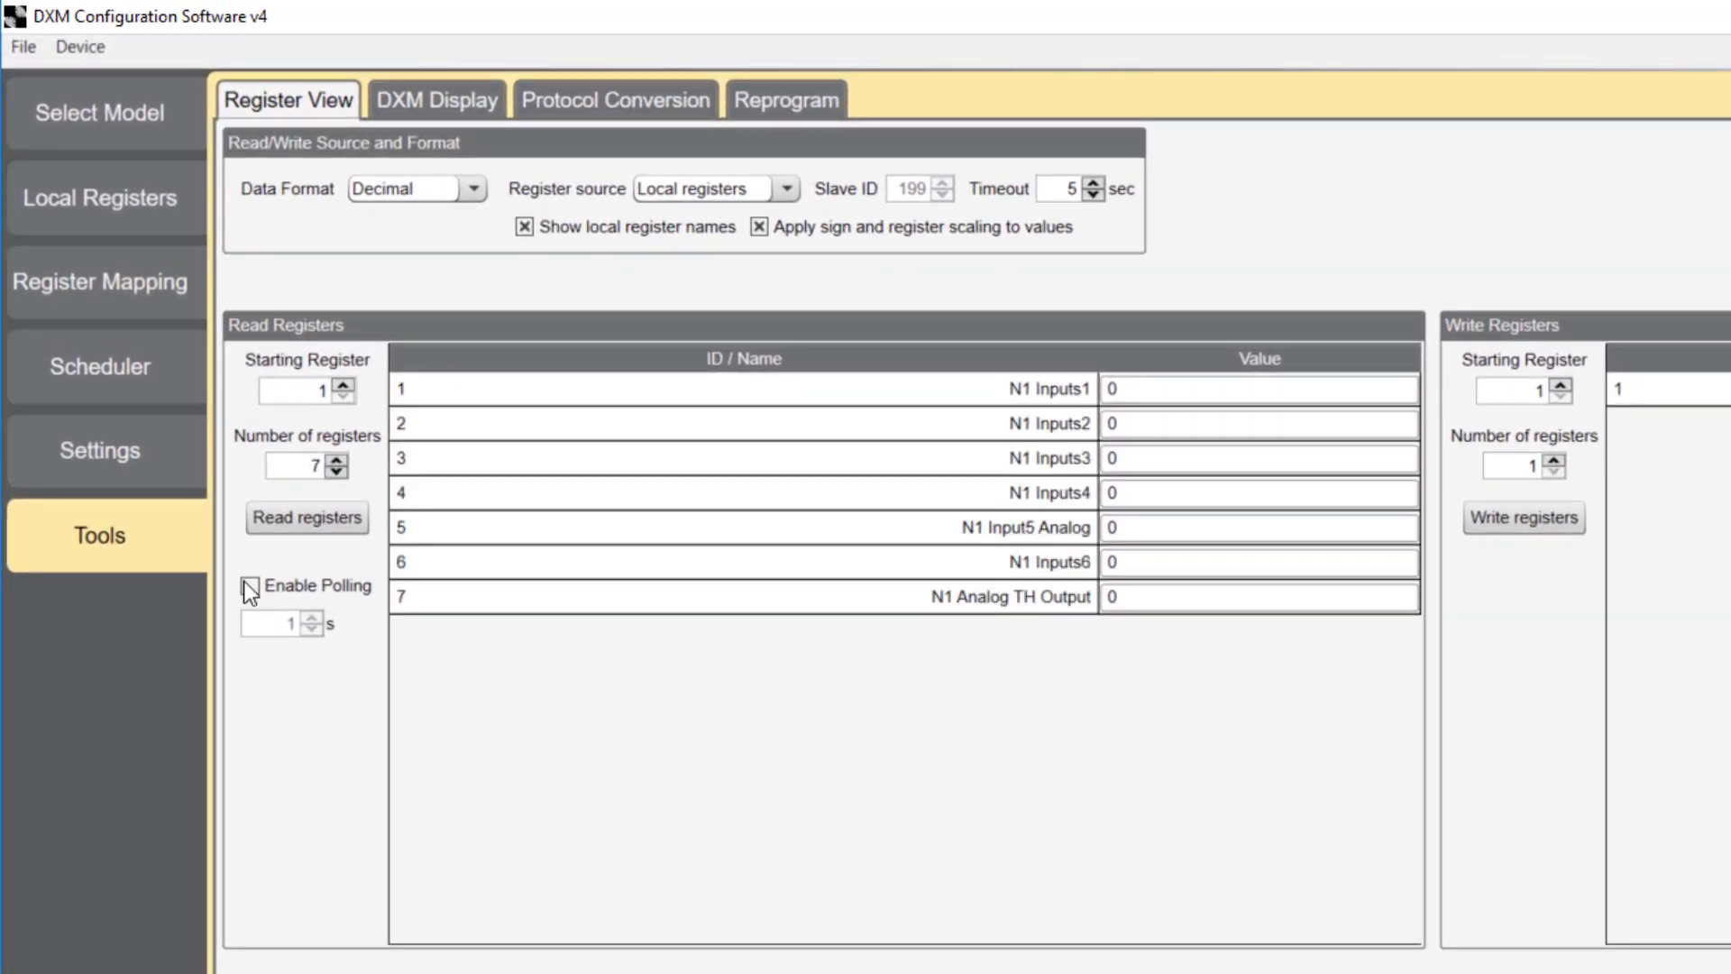
pyautogui.click(251, 584)
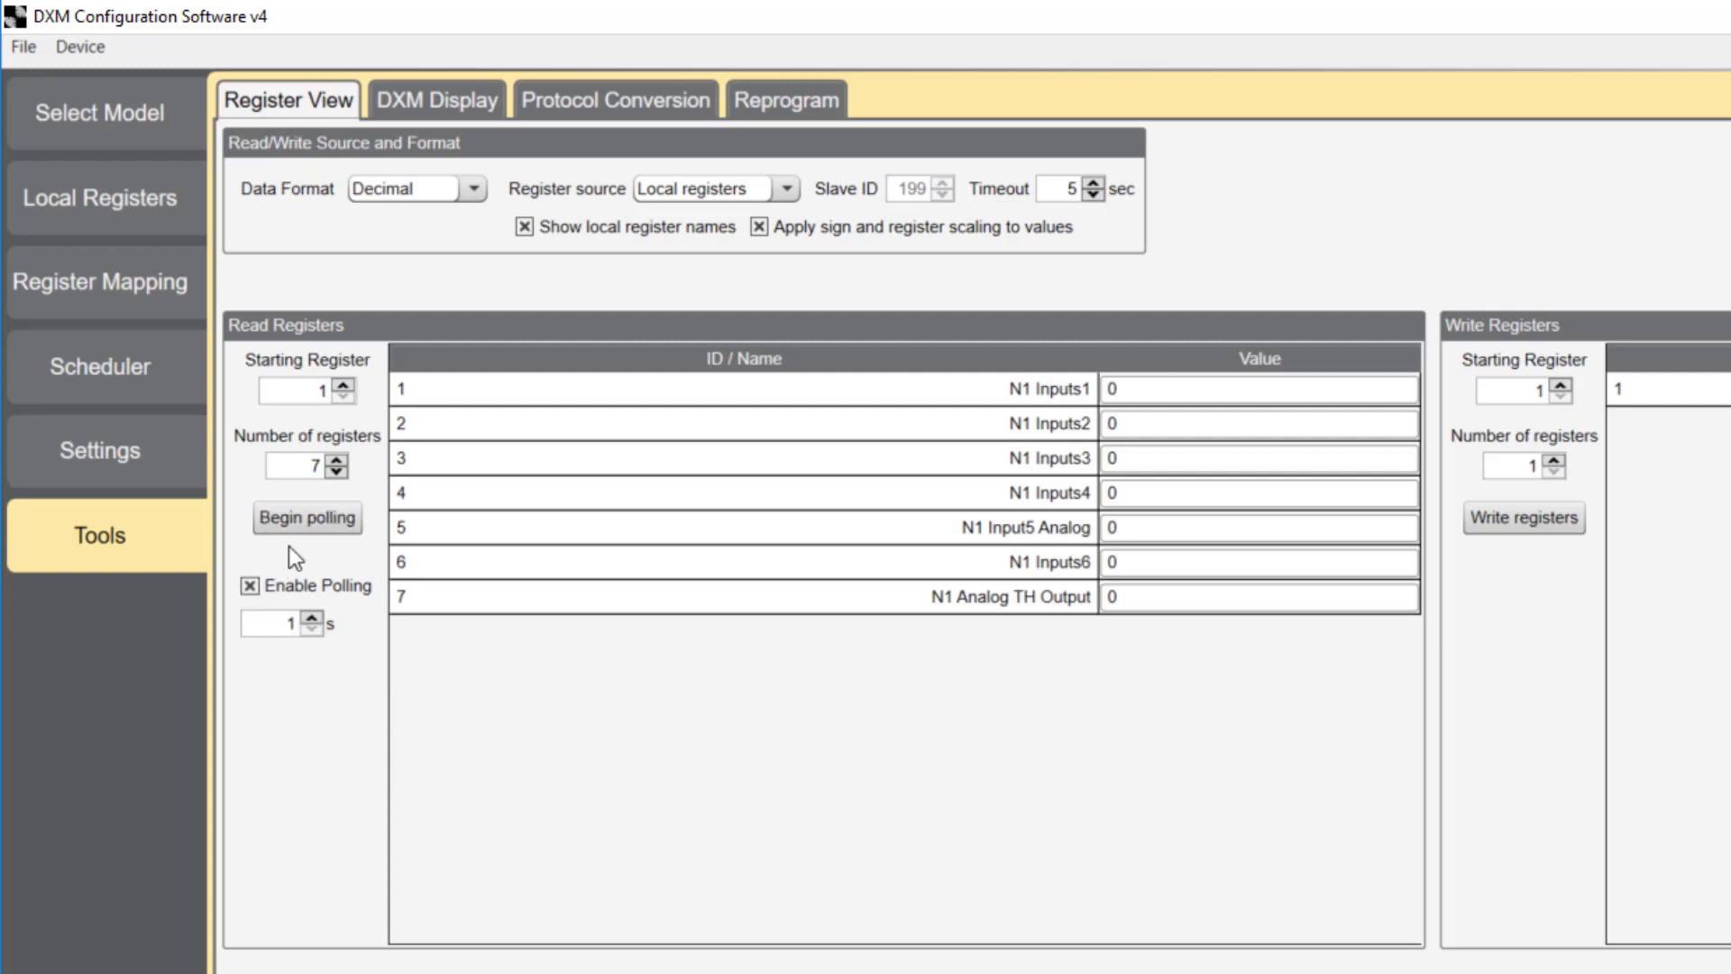
pyautogui.click(306, 517)
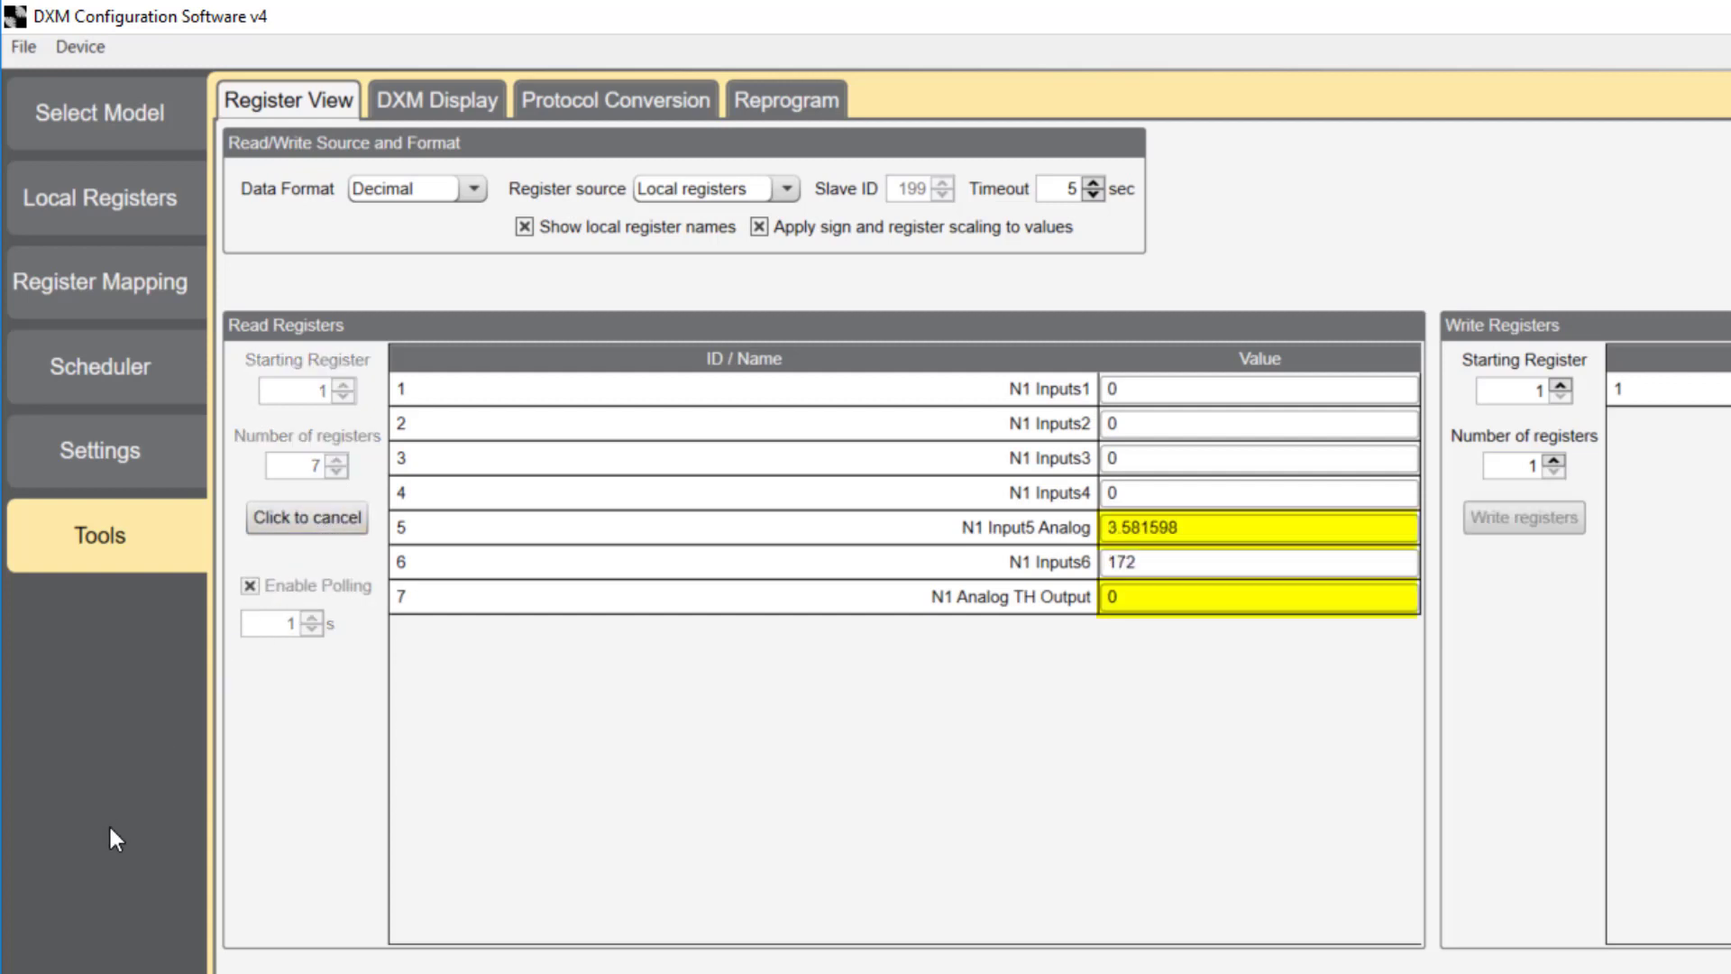